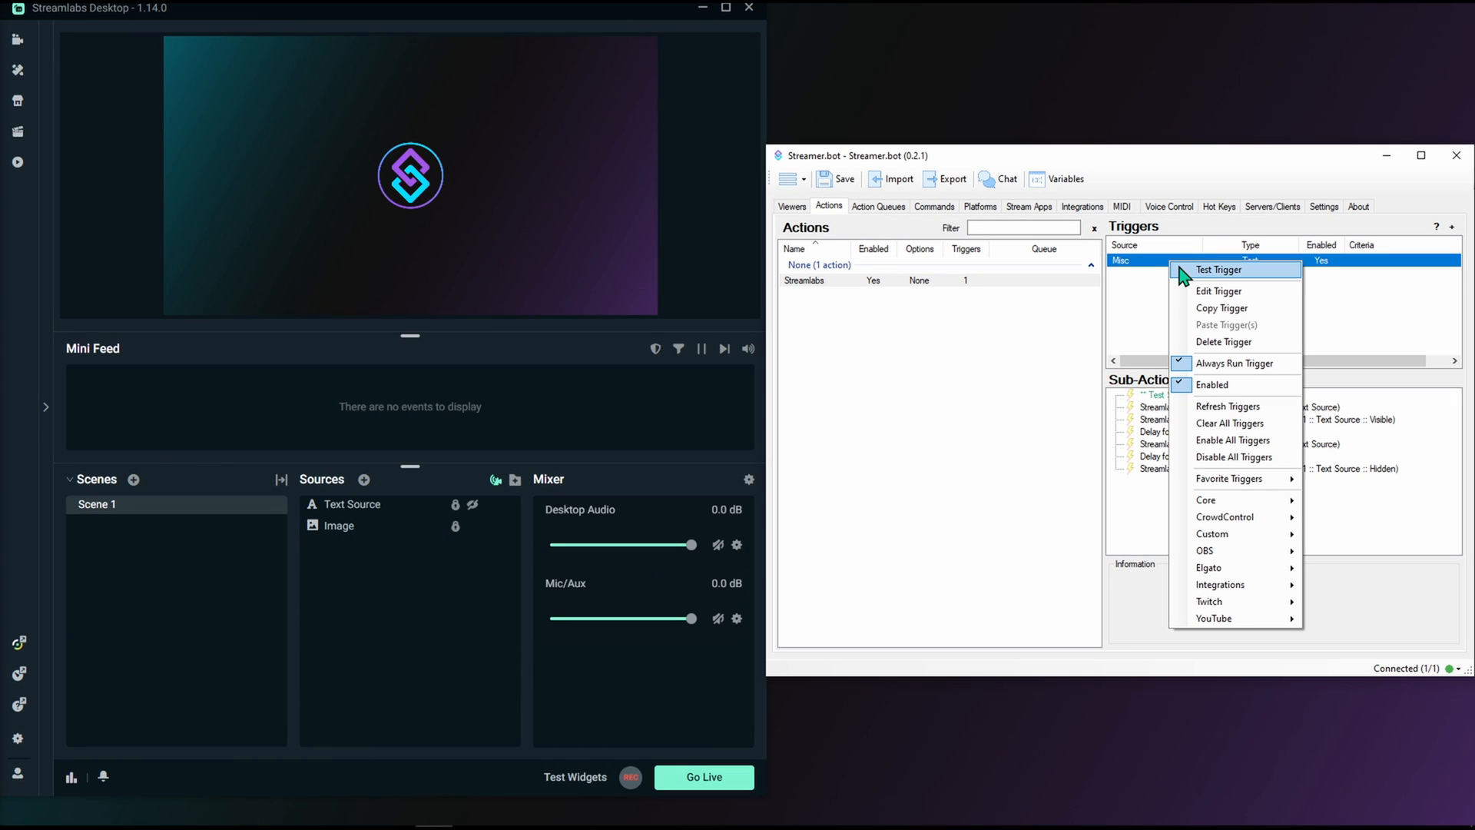
Run Test Trigger on the Streamlabs action's Misc trigger.
{"action": "left_click", "coordinate": [1219, 269]}
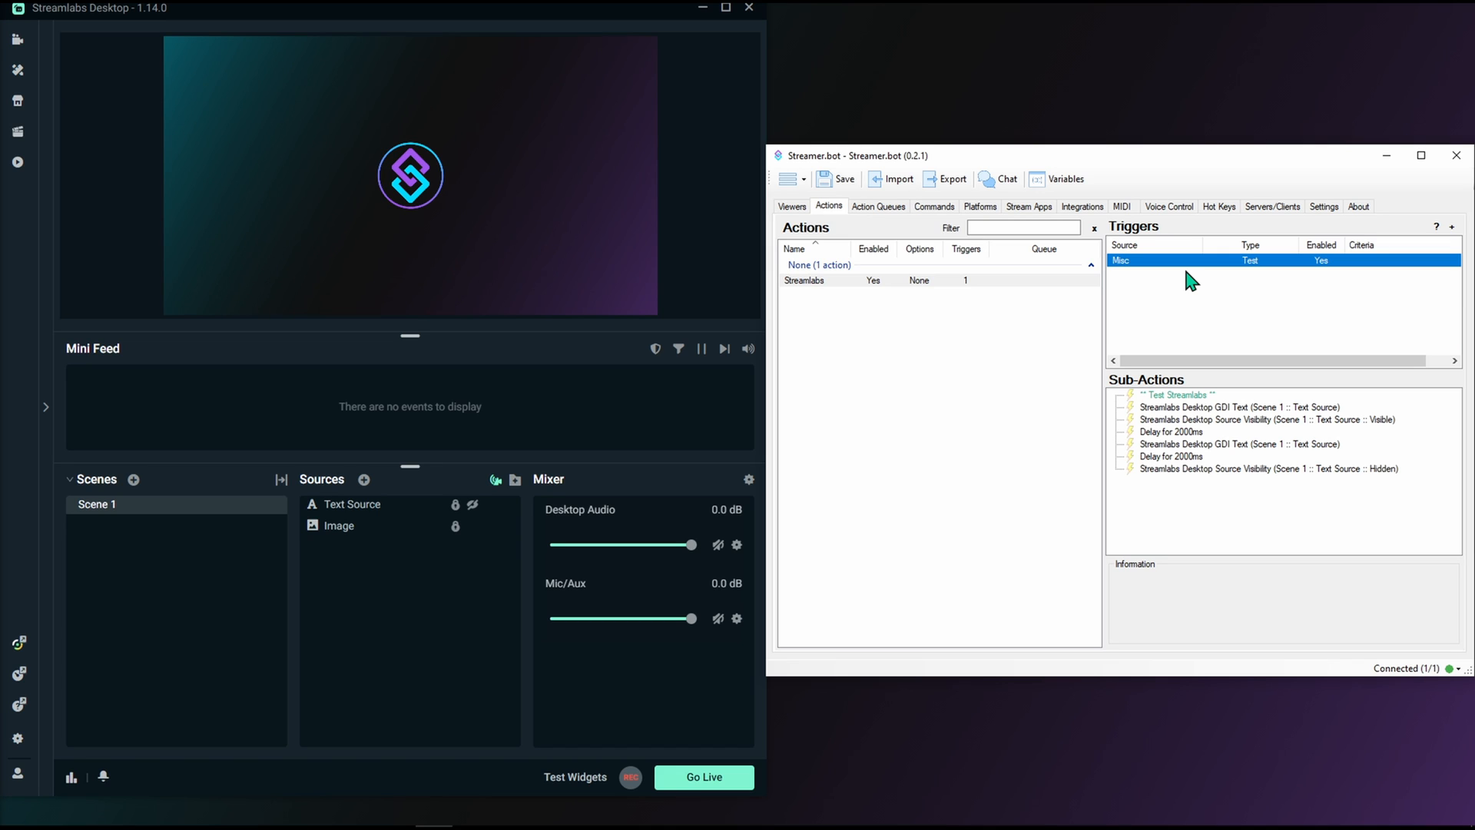
{"action": "mouse_move", "coordinate": [1182, 282]}
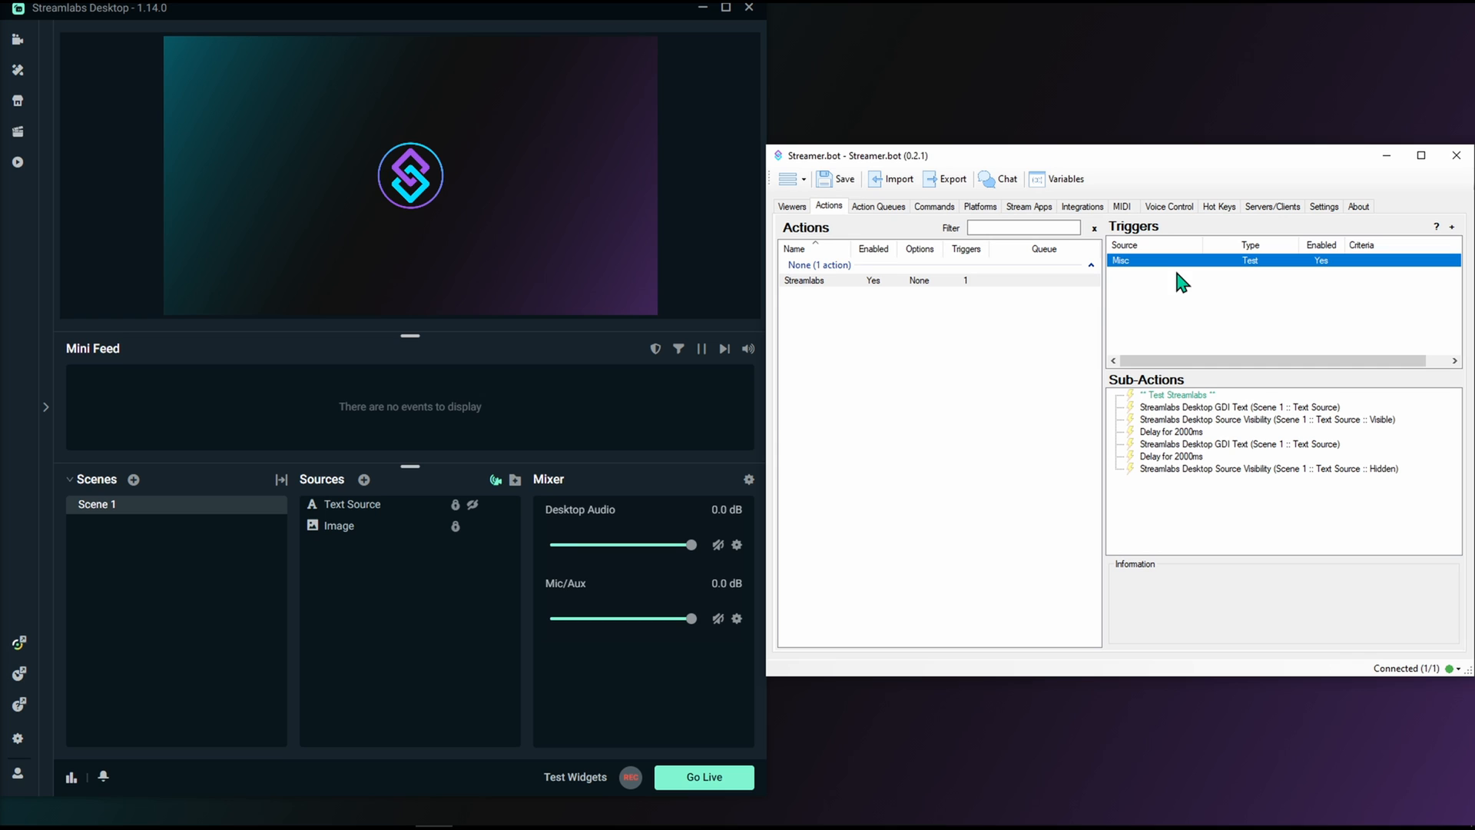
{"action": "mouse_move", "coordinate": [179, 741]}
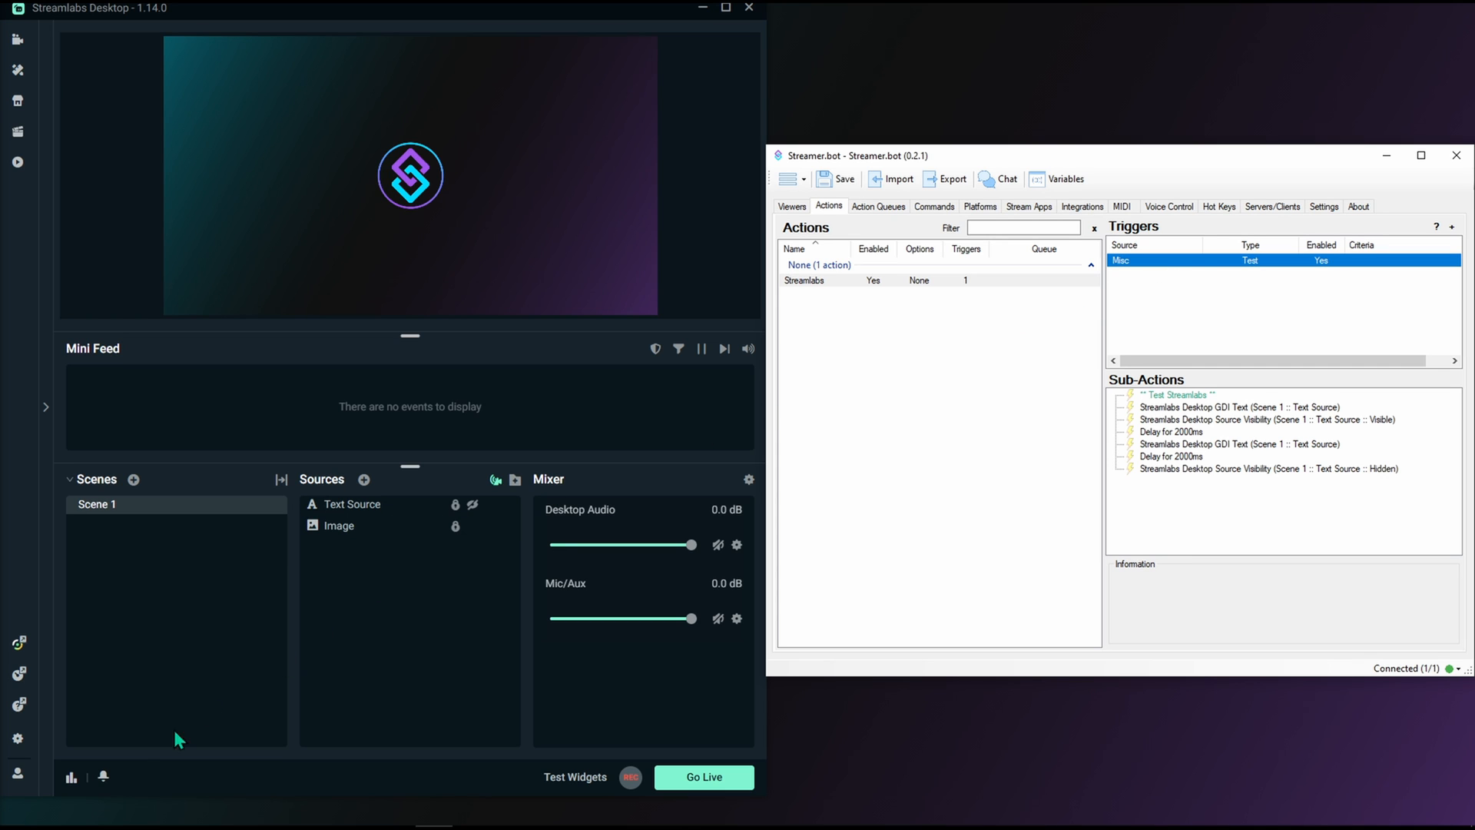
Open Remote Control in Streamlabs Desktop settings and reveal the controller QR code.
{"action": "left_click", "coordinate": [17, 737]}
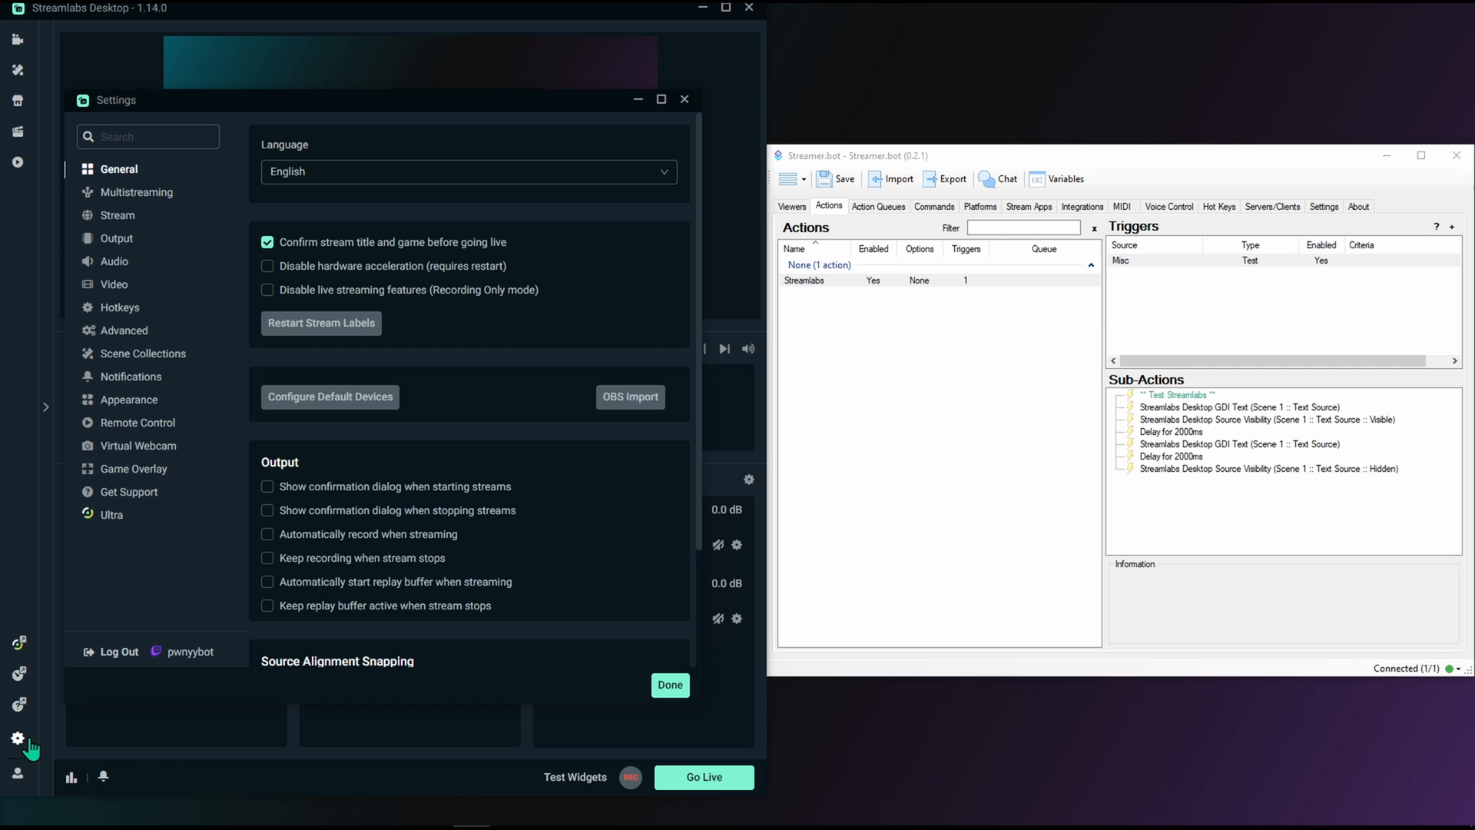
{"action": "mouse_move", "coordinate": [137, 435]}
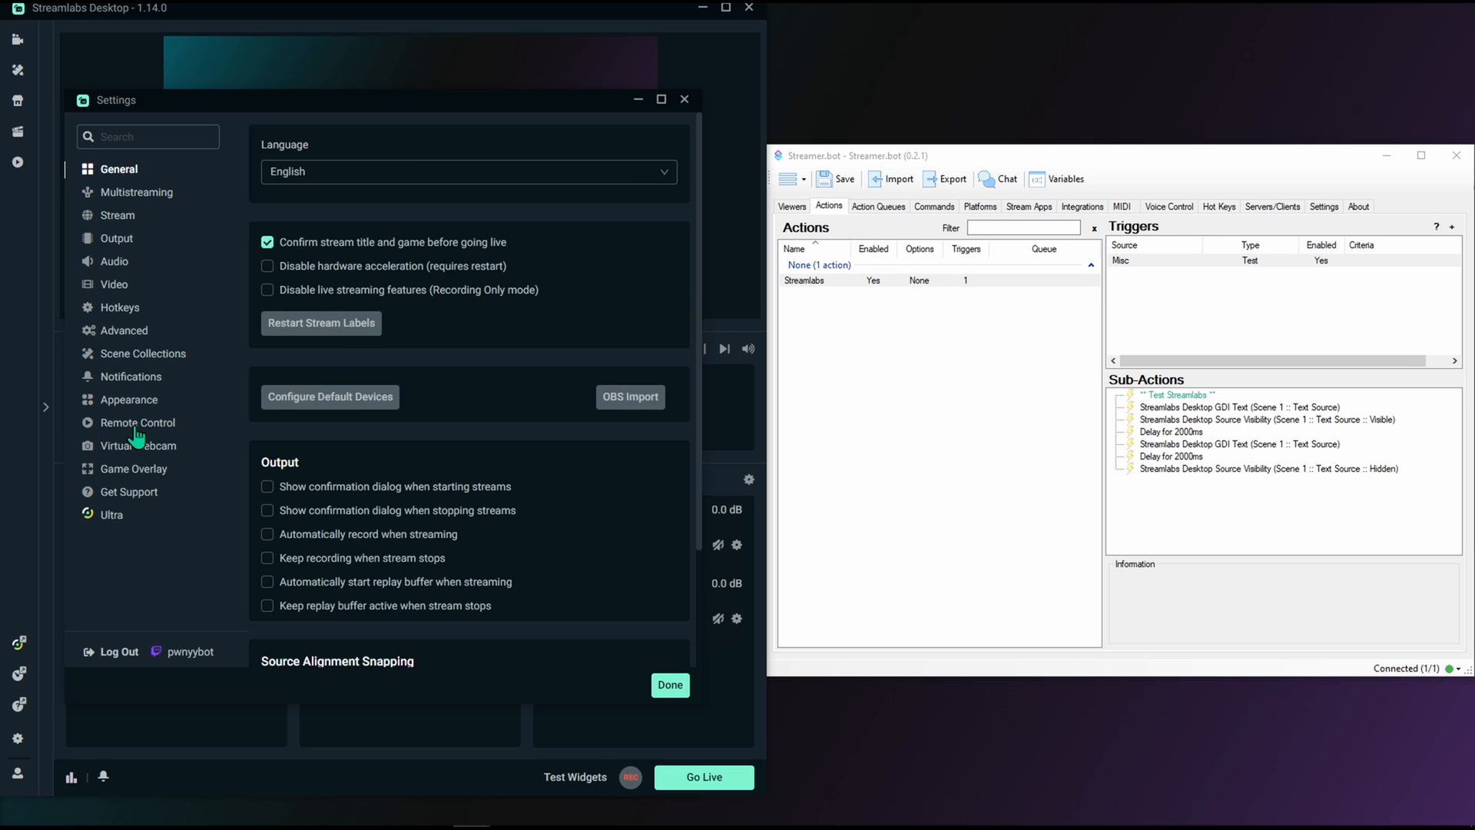
{"action": "left_click", "coordinate": [137, 422]}
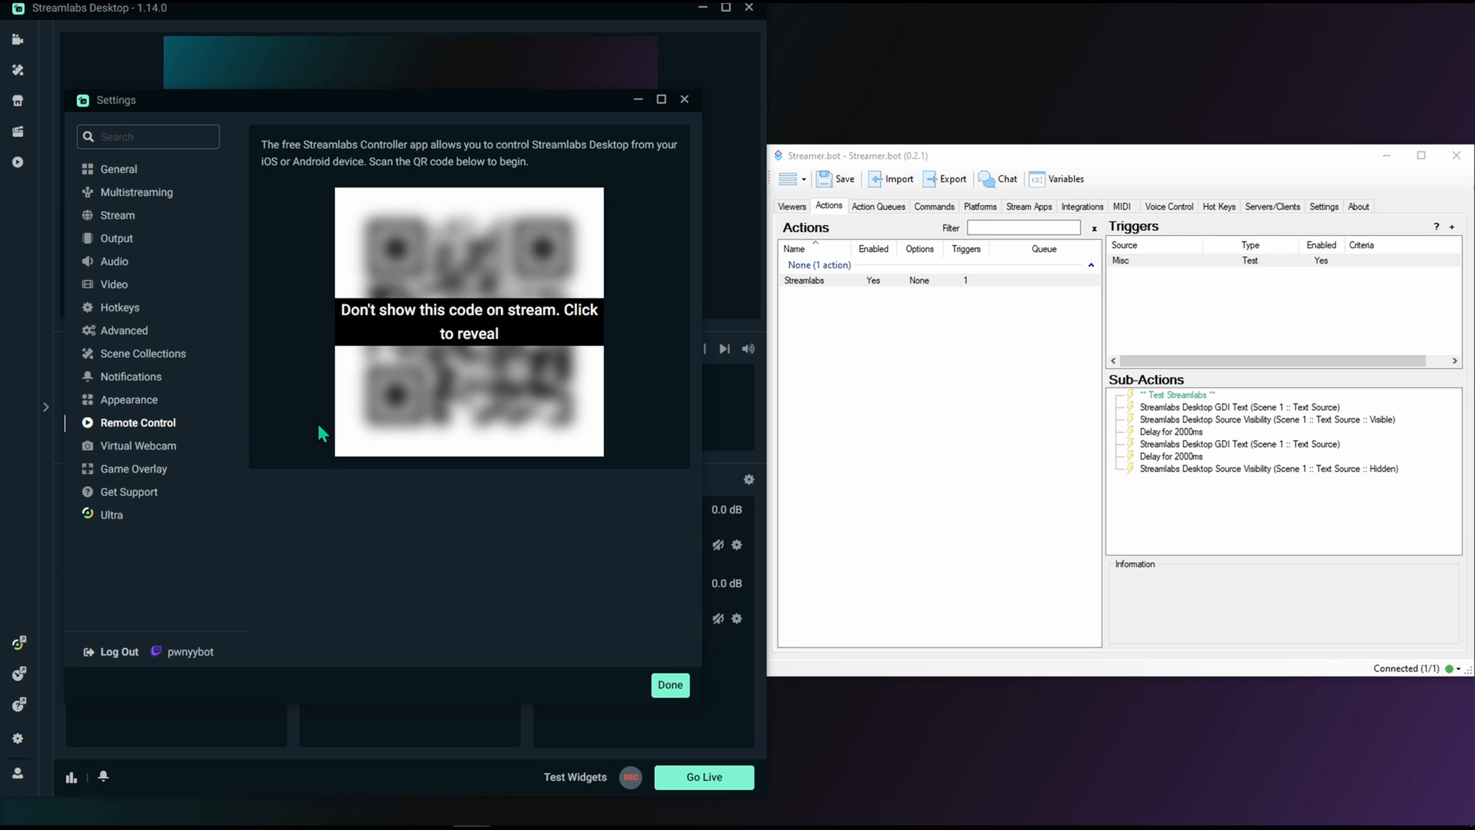
{"action": "mouse_move", "coordinate": [588, 348]}
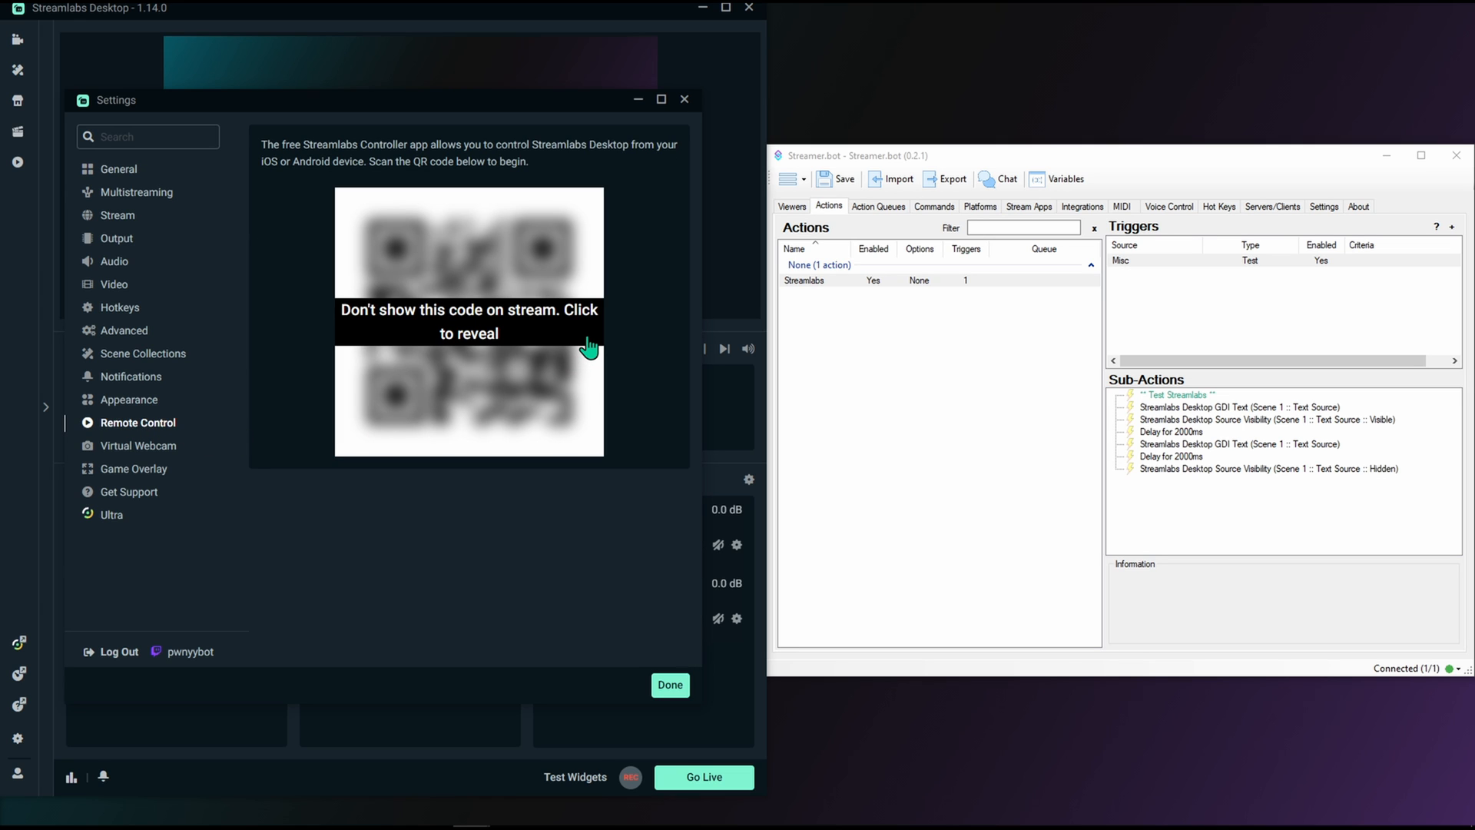
{"action": "left_click", "coordinate": [469, 322]}
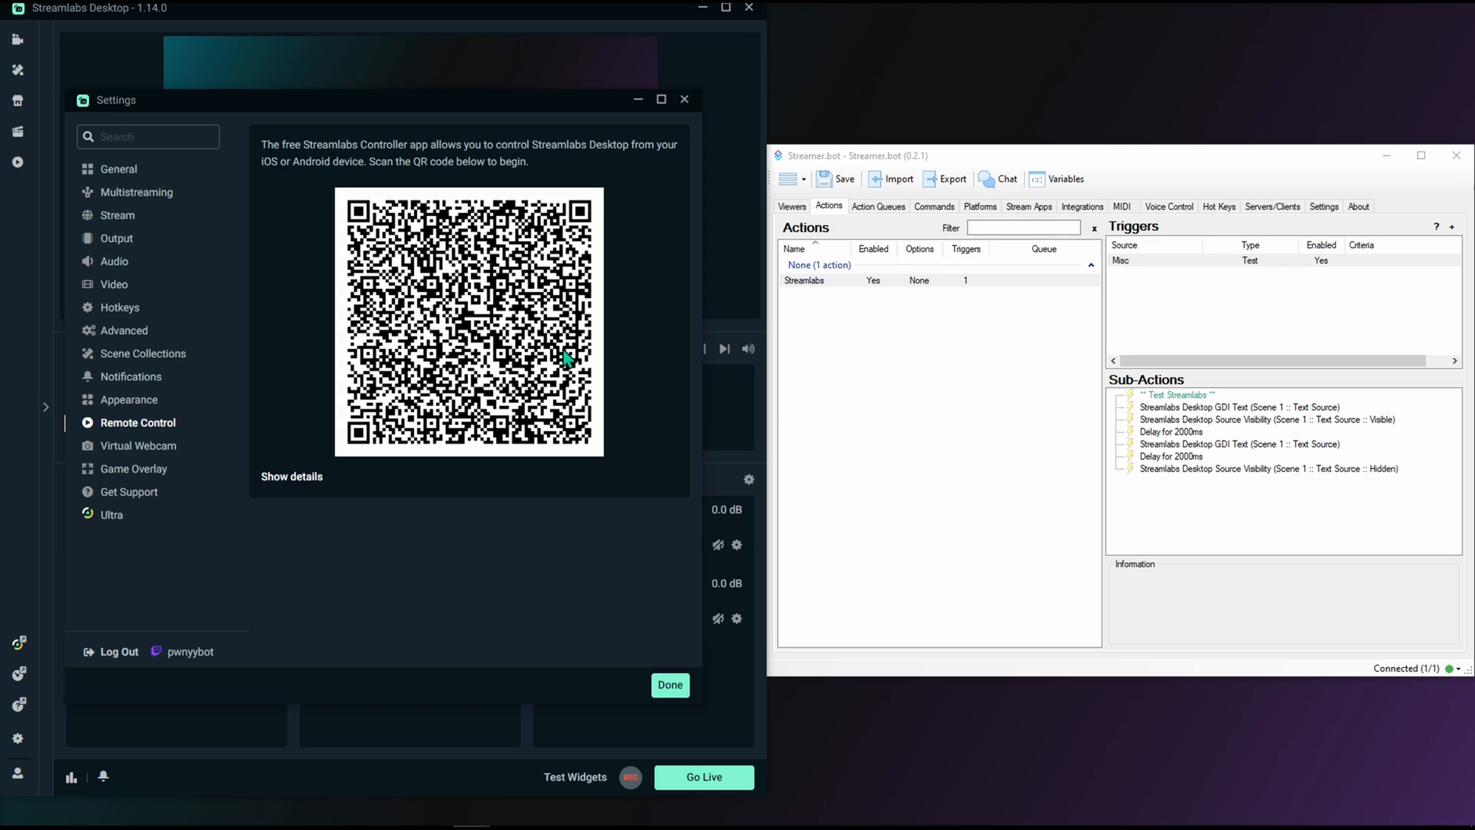
{"action": "mouse_move", "coordinate": [285, 487]}
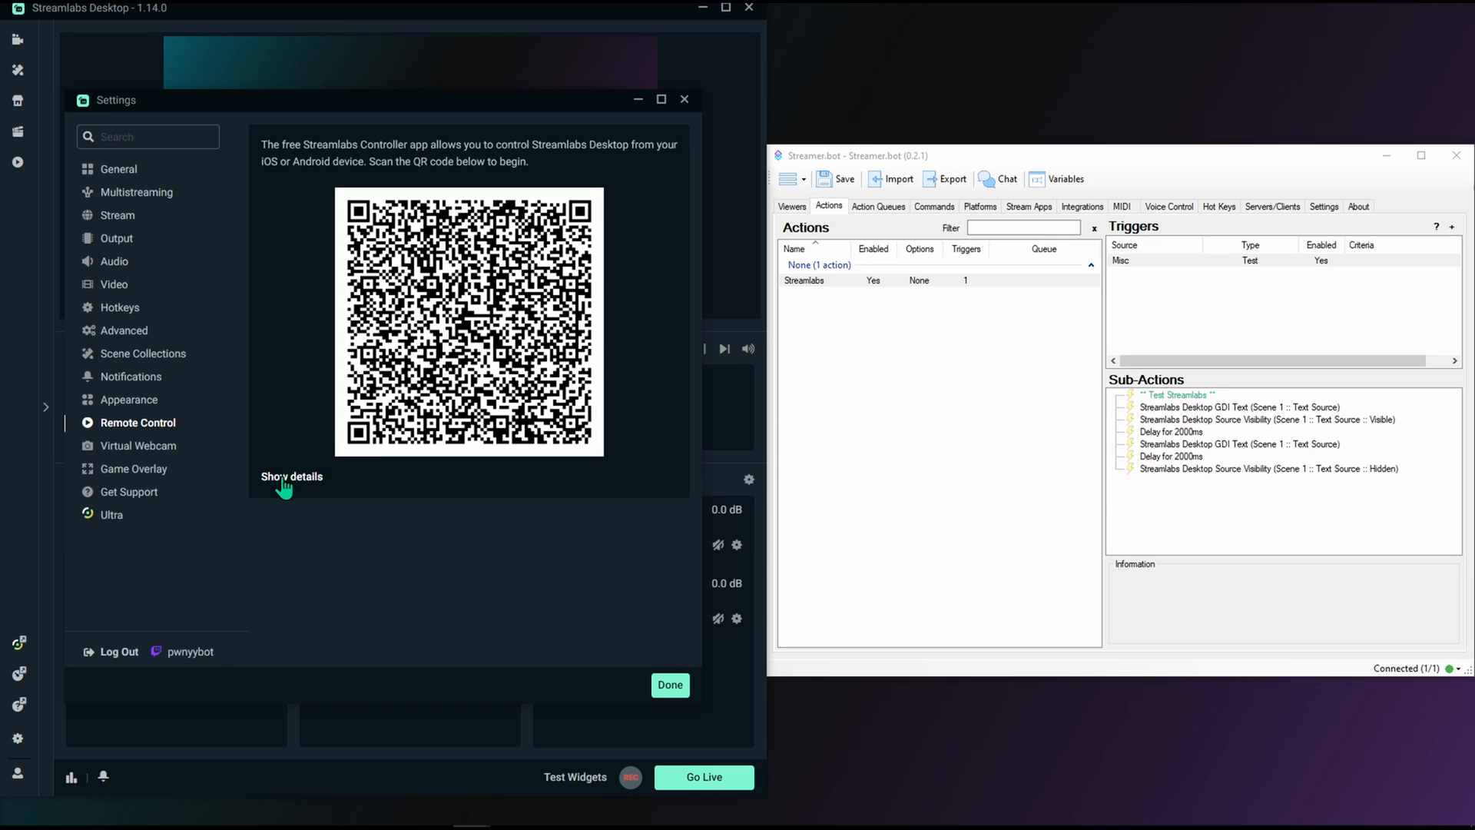
Expand the connection details and unmask the API token to view port 59650 and IPs.
{"action": "left_click", "coordinate": [292, 476]}
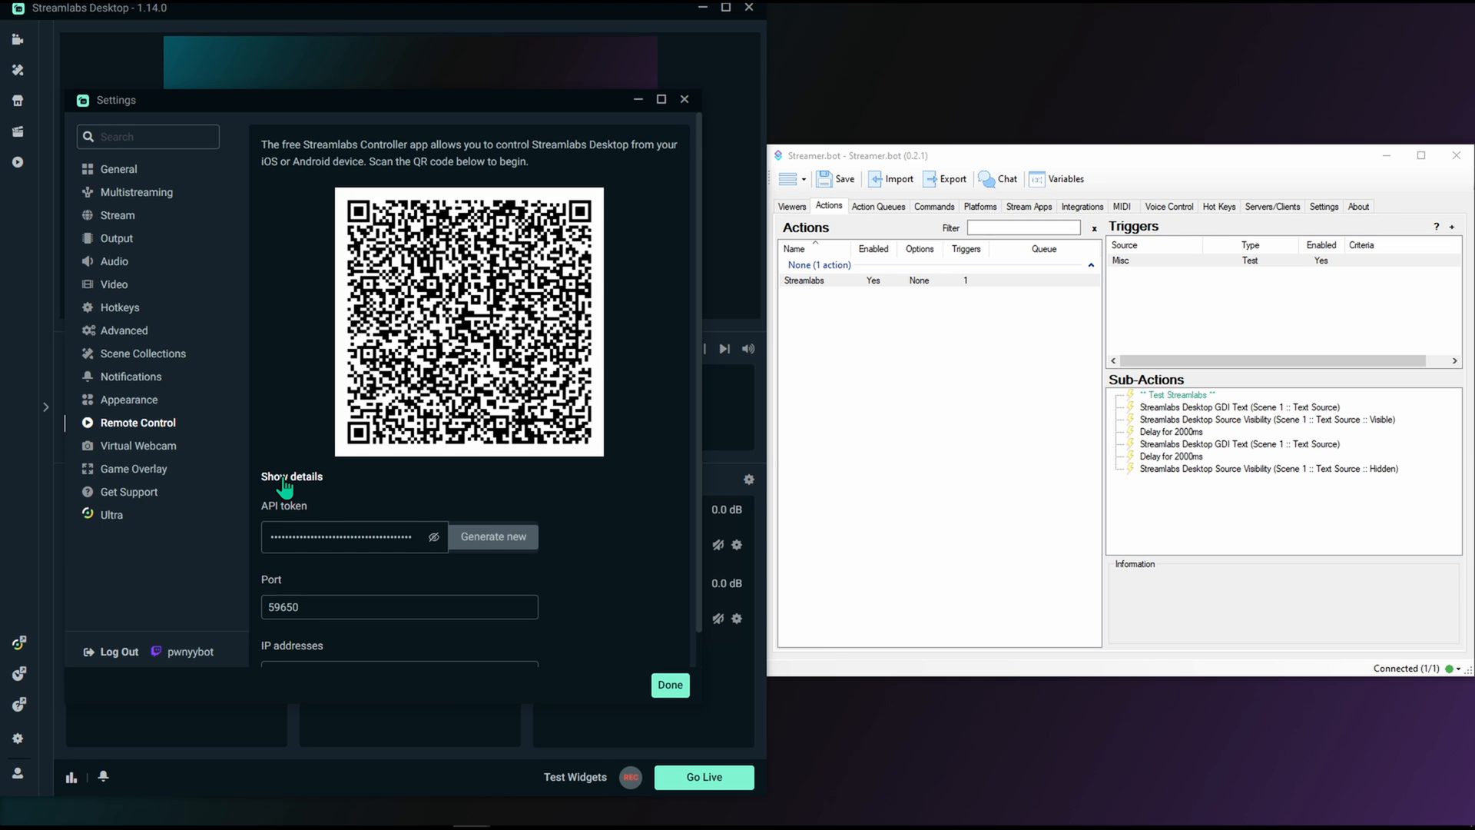
{"action": "scroll", "scroll_direction": "down", "scroll_amount": 3}
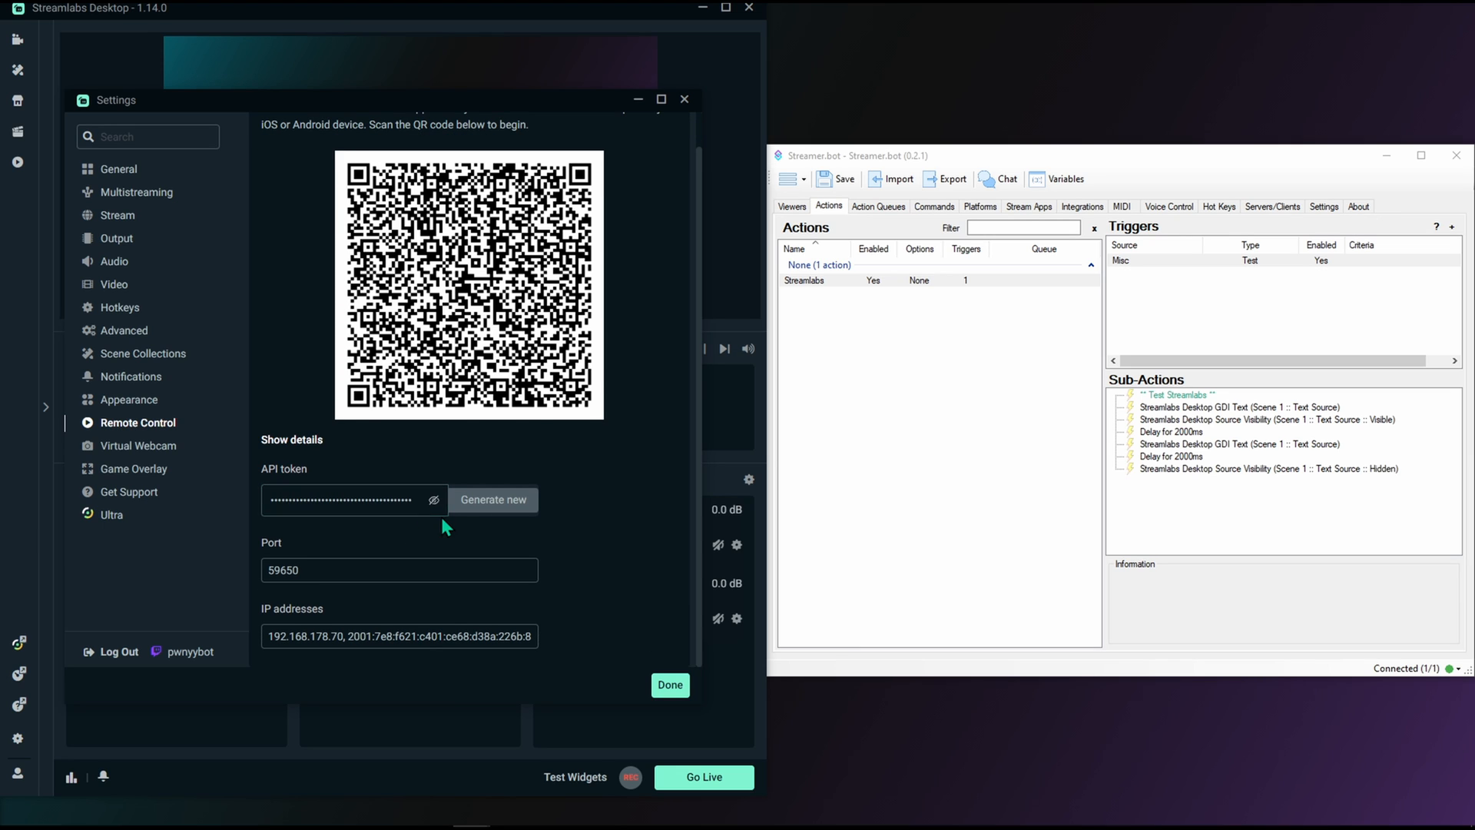
{"action": "left_click", "coordinate": [433, 499]}
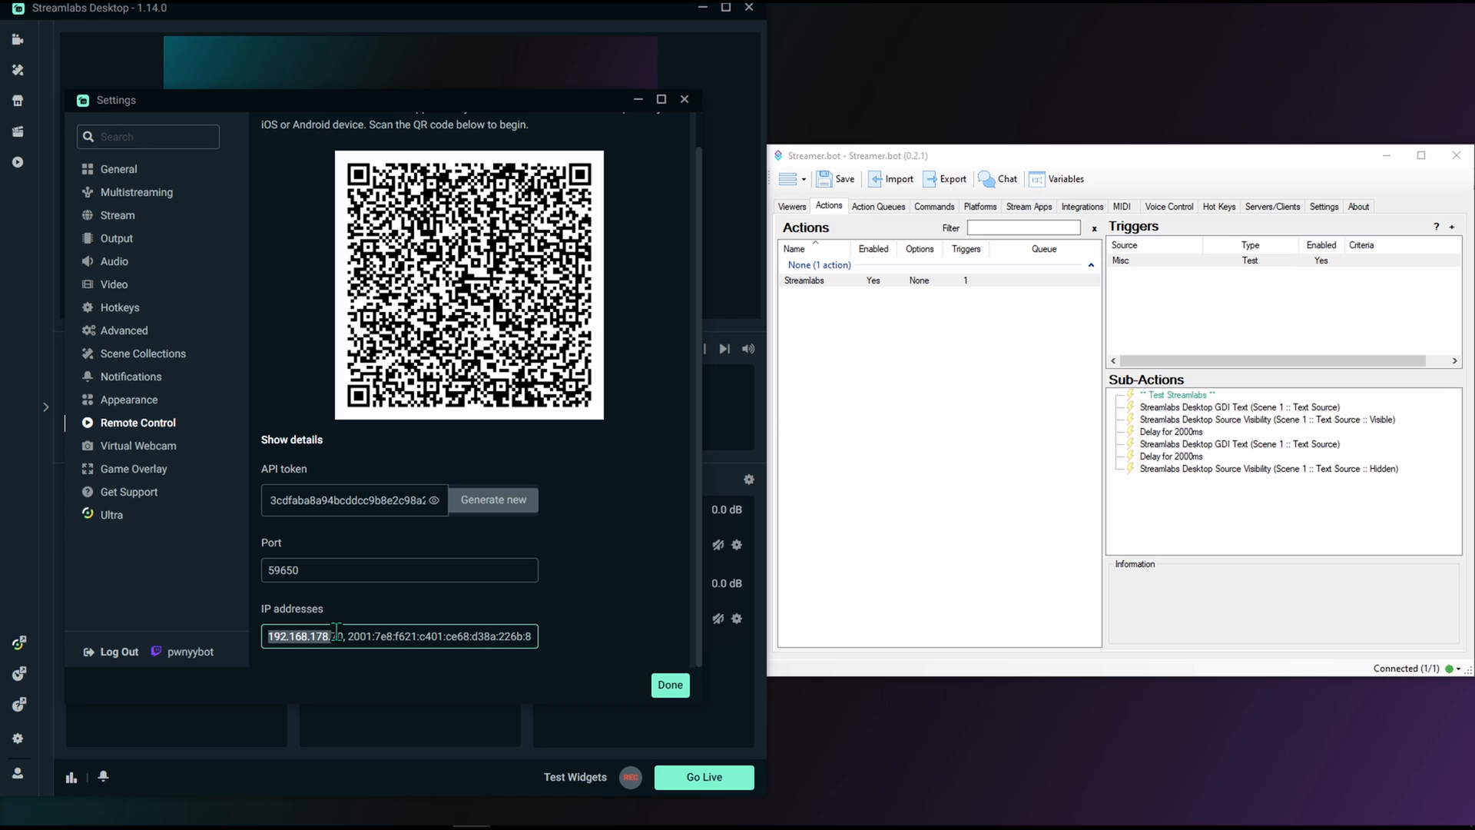
{"action": "mouse_move", "coordinate": [494, 606]}
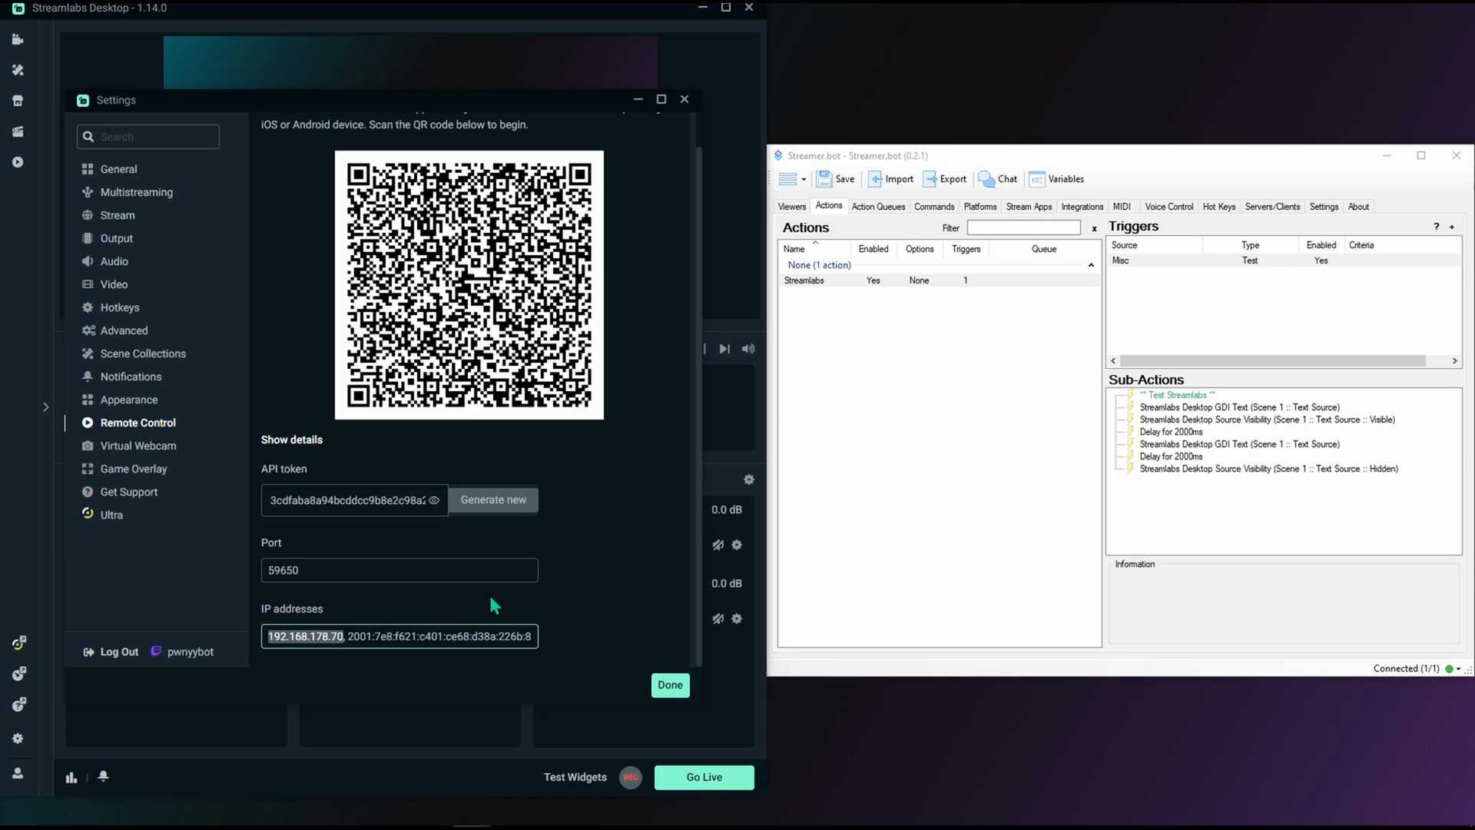
{"action": "left_click", "coordinate": [1023, 228]}
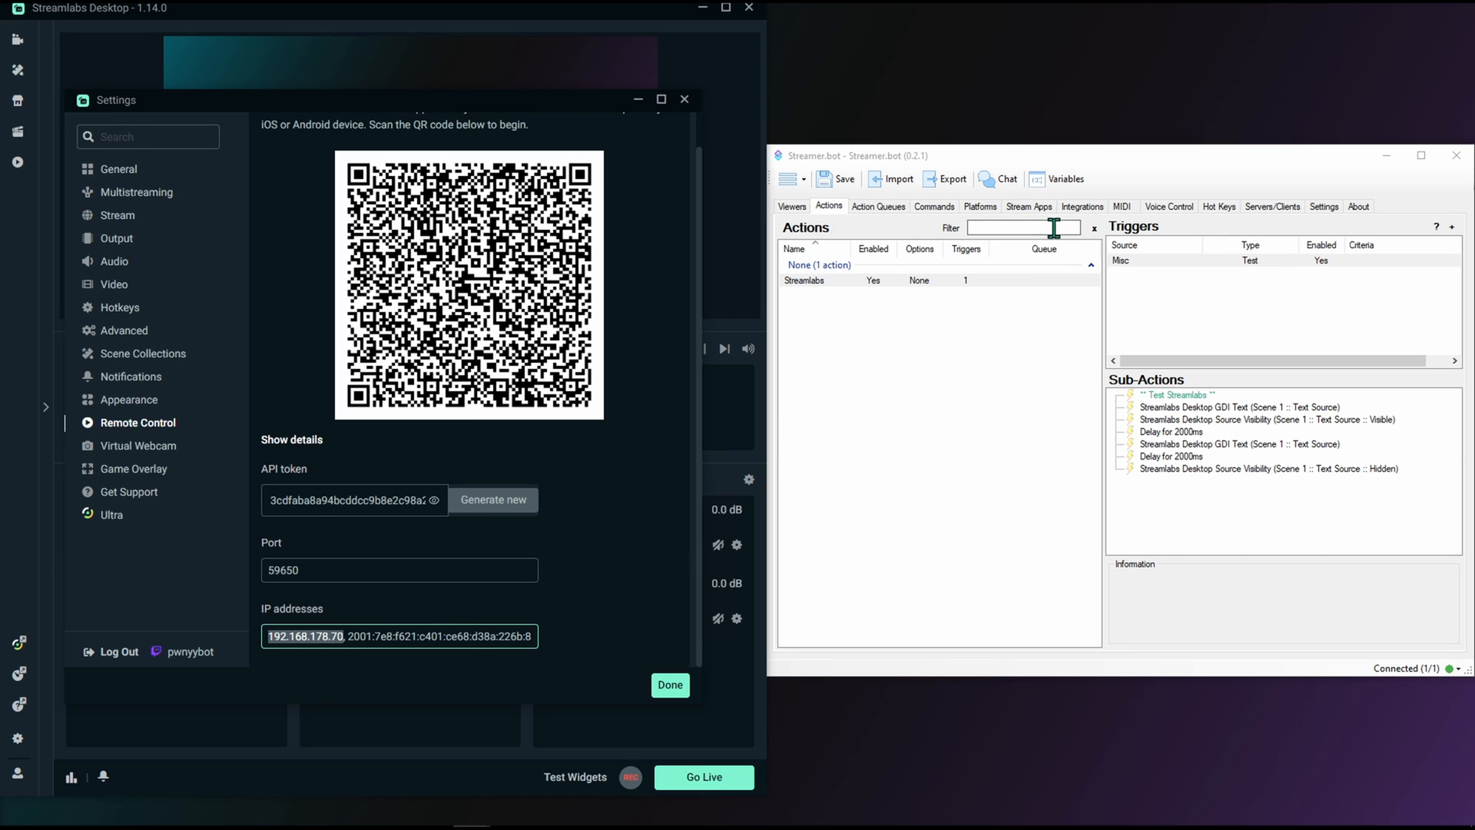
Open Stream Apps > Streamlabs Desktop and add a connection with default host and port 59650.
{"action": "left_click", "coordinate": [1028, 206]}
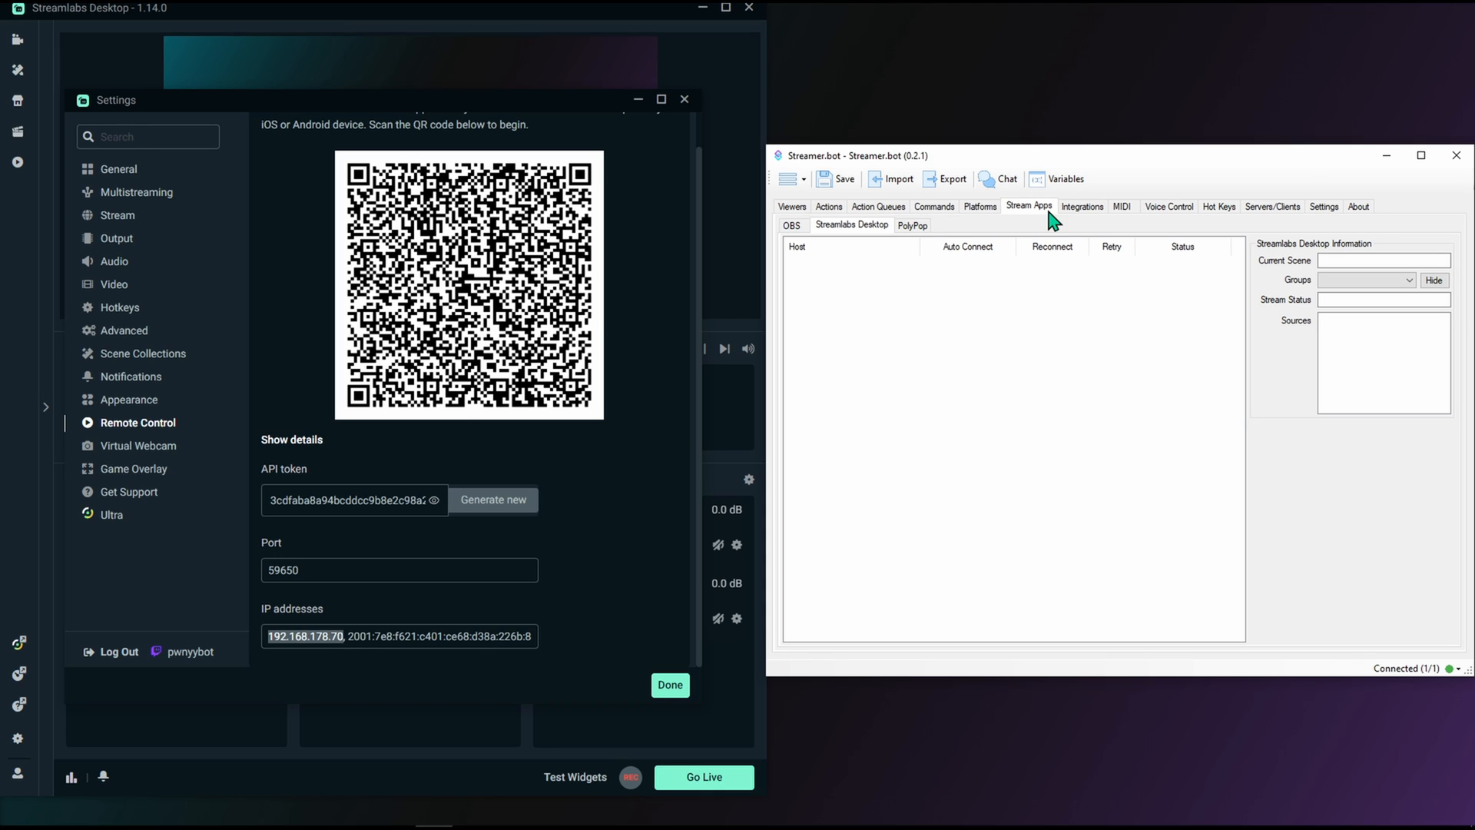
{"action": "mouse_move", "coordinate": [874, 336]}
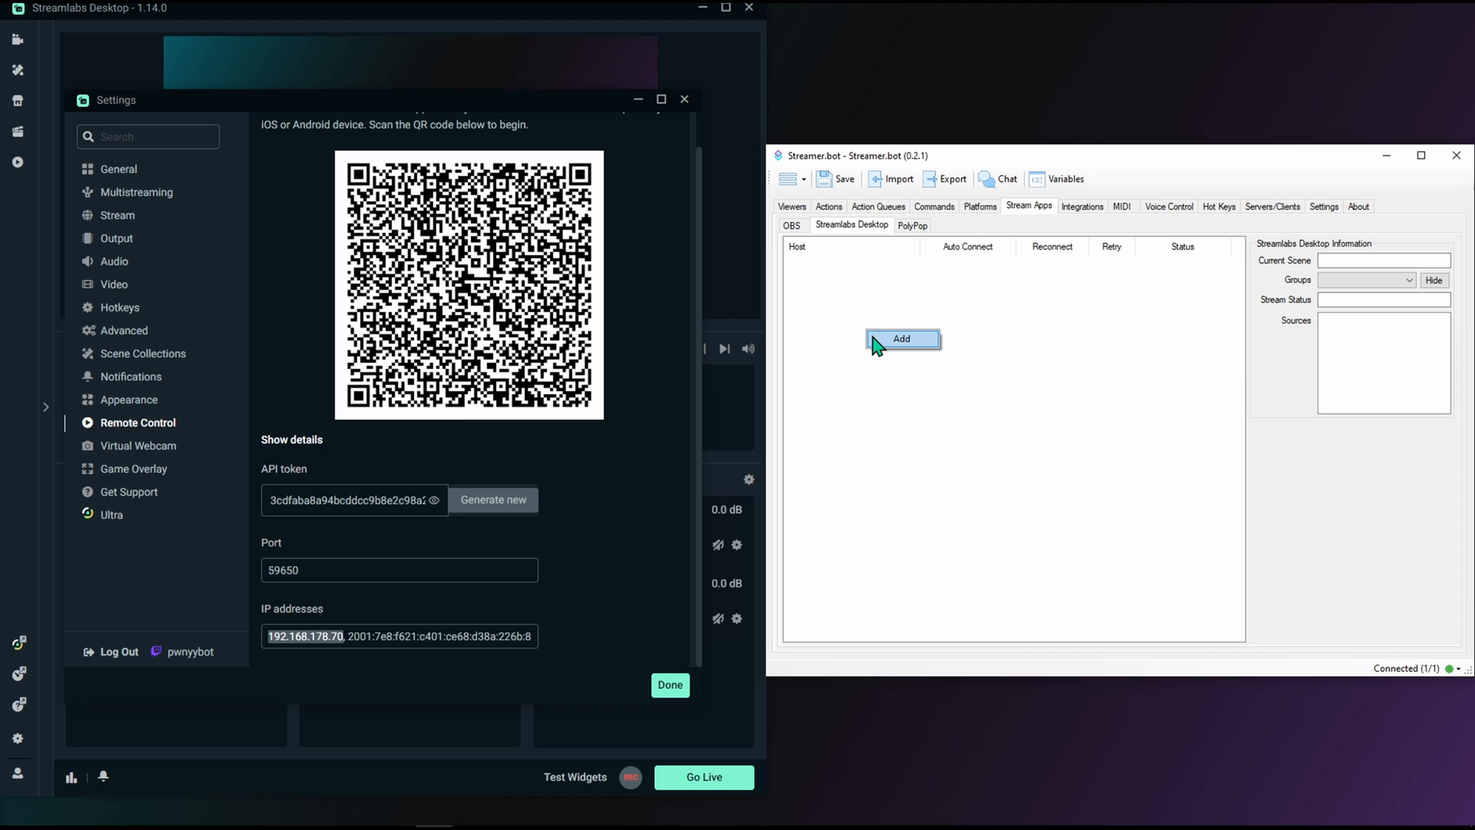
{"action": "left_click", "coordinate": [901, 339]}
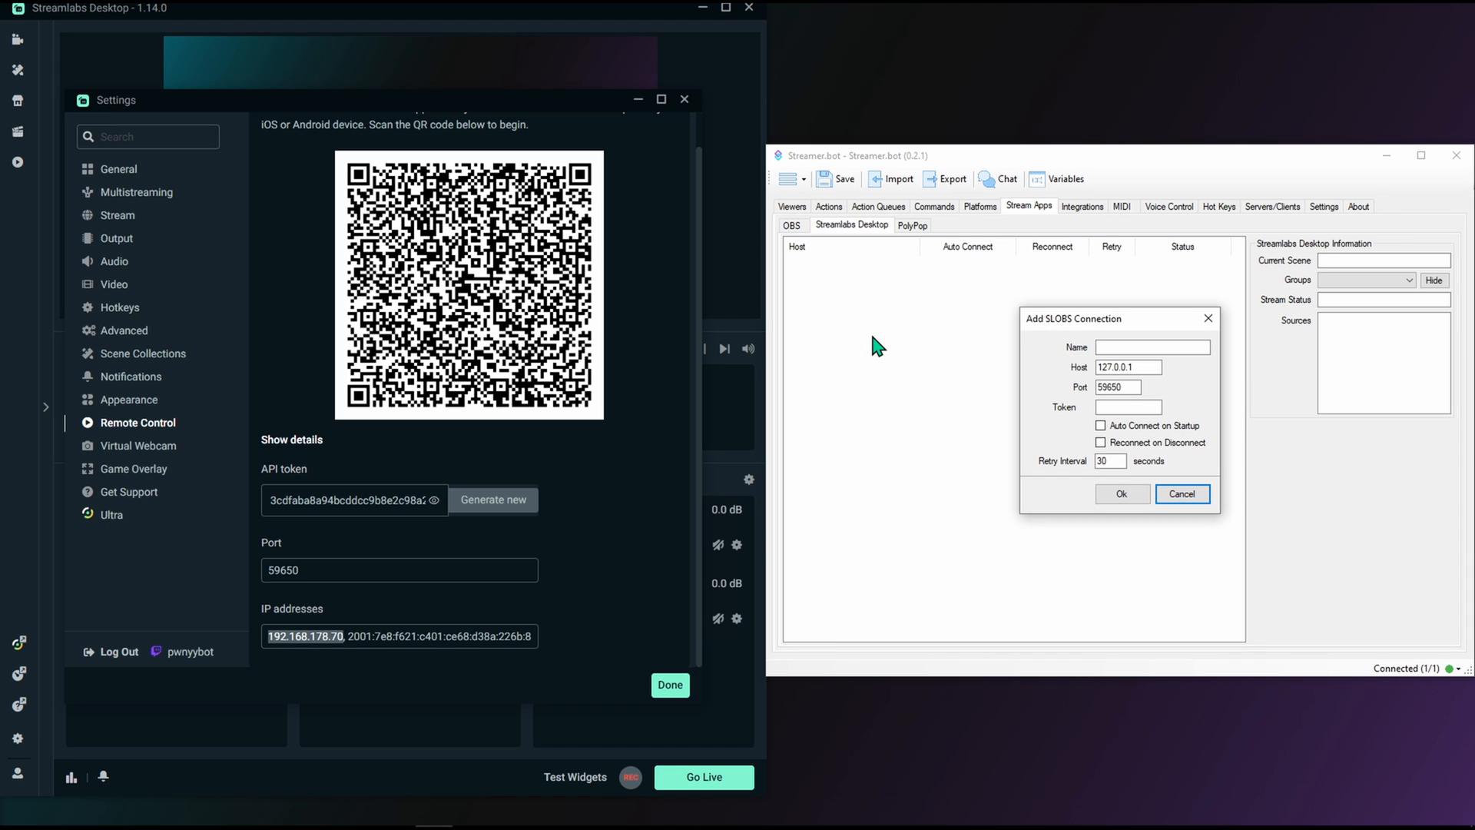
Name the connection SL, enter the API token, and enable auto-connect and reconnect.
{"action": "left_click", "coordinate": [1152, 347]}
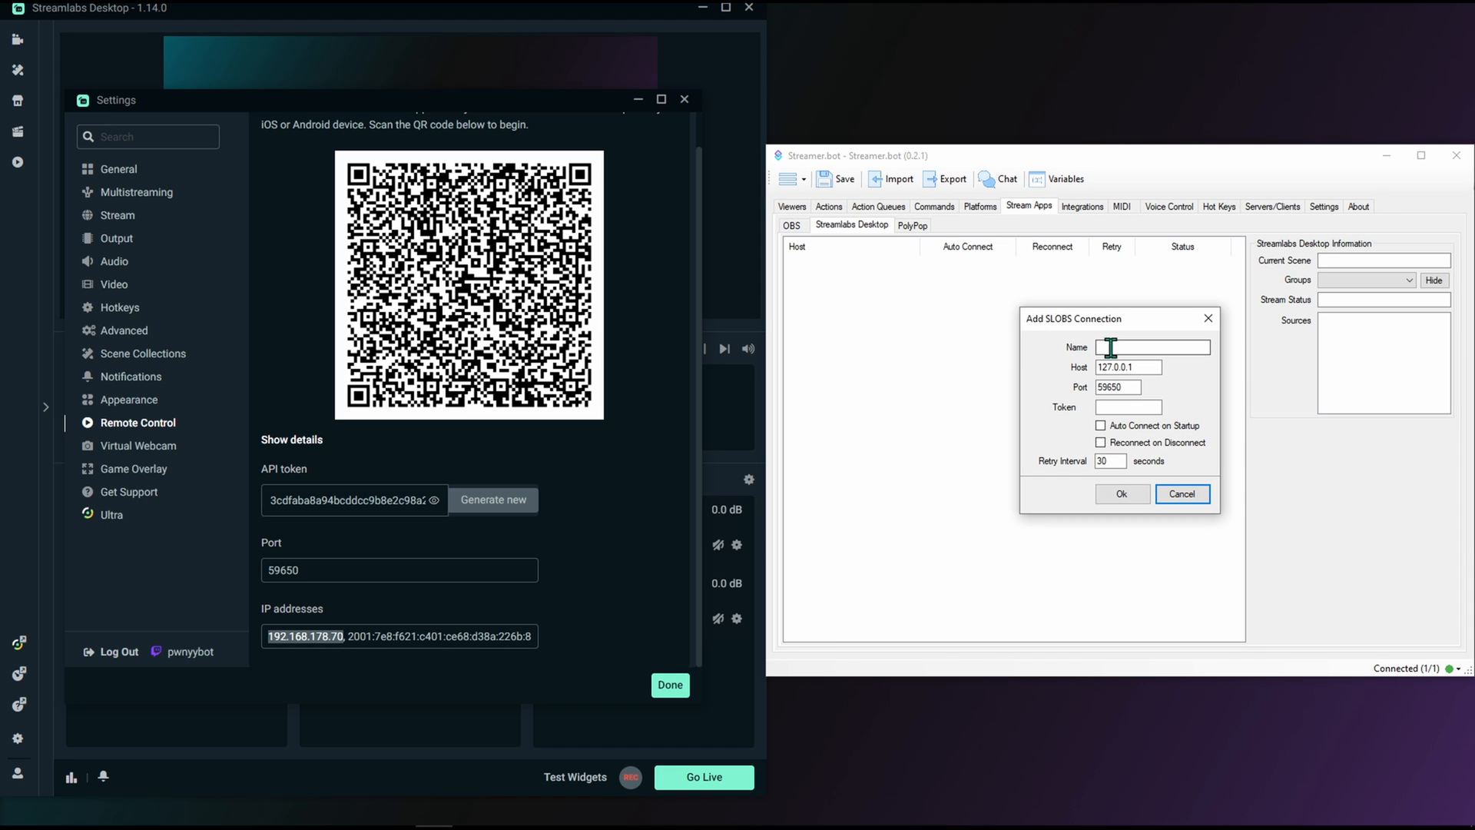
{"action": "type", "text": "SL"}
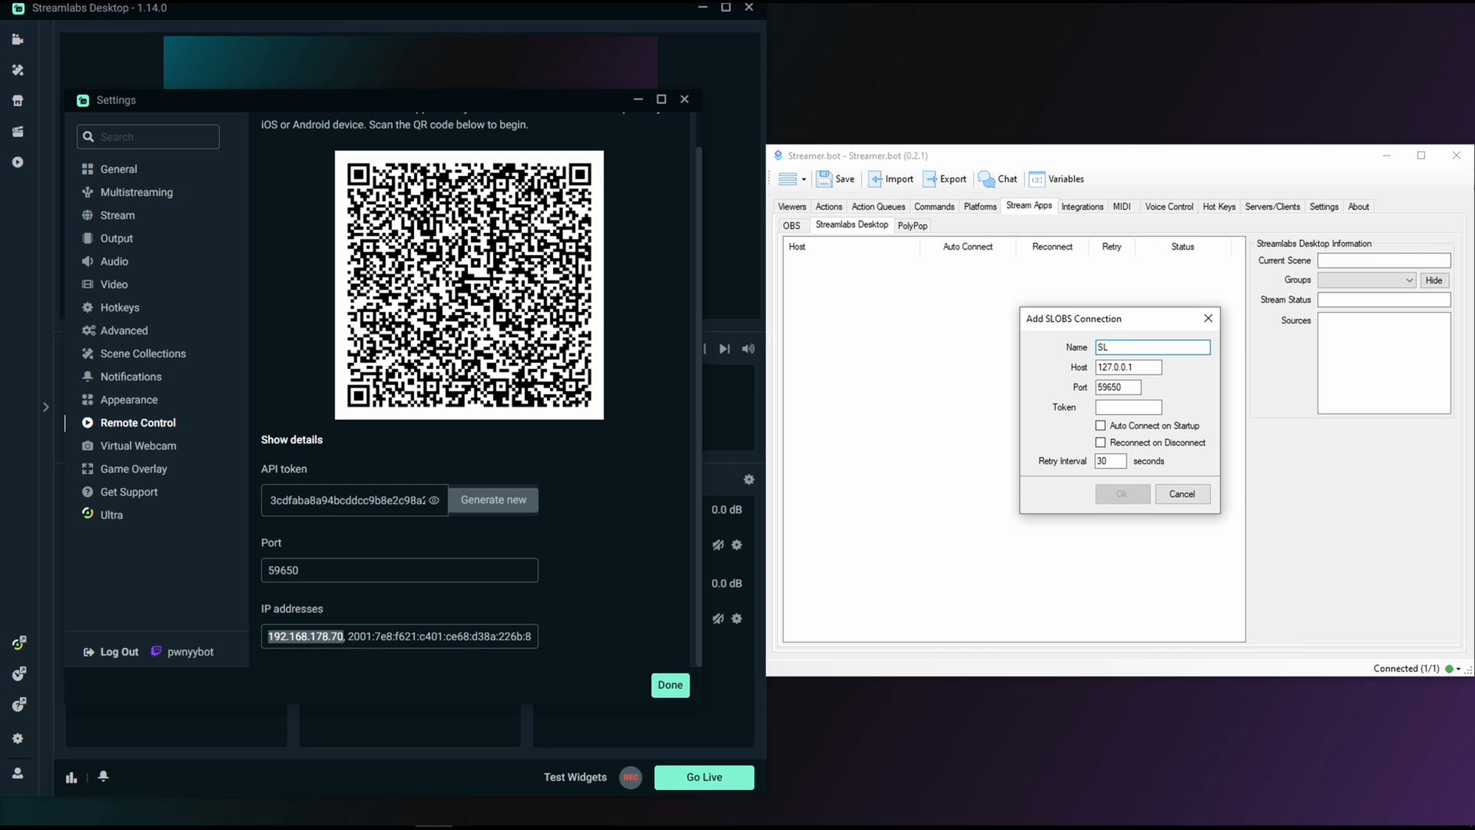
{"action": "left_click", "coordinate": [1128, 367]}
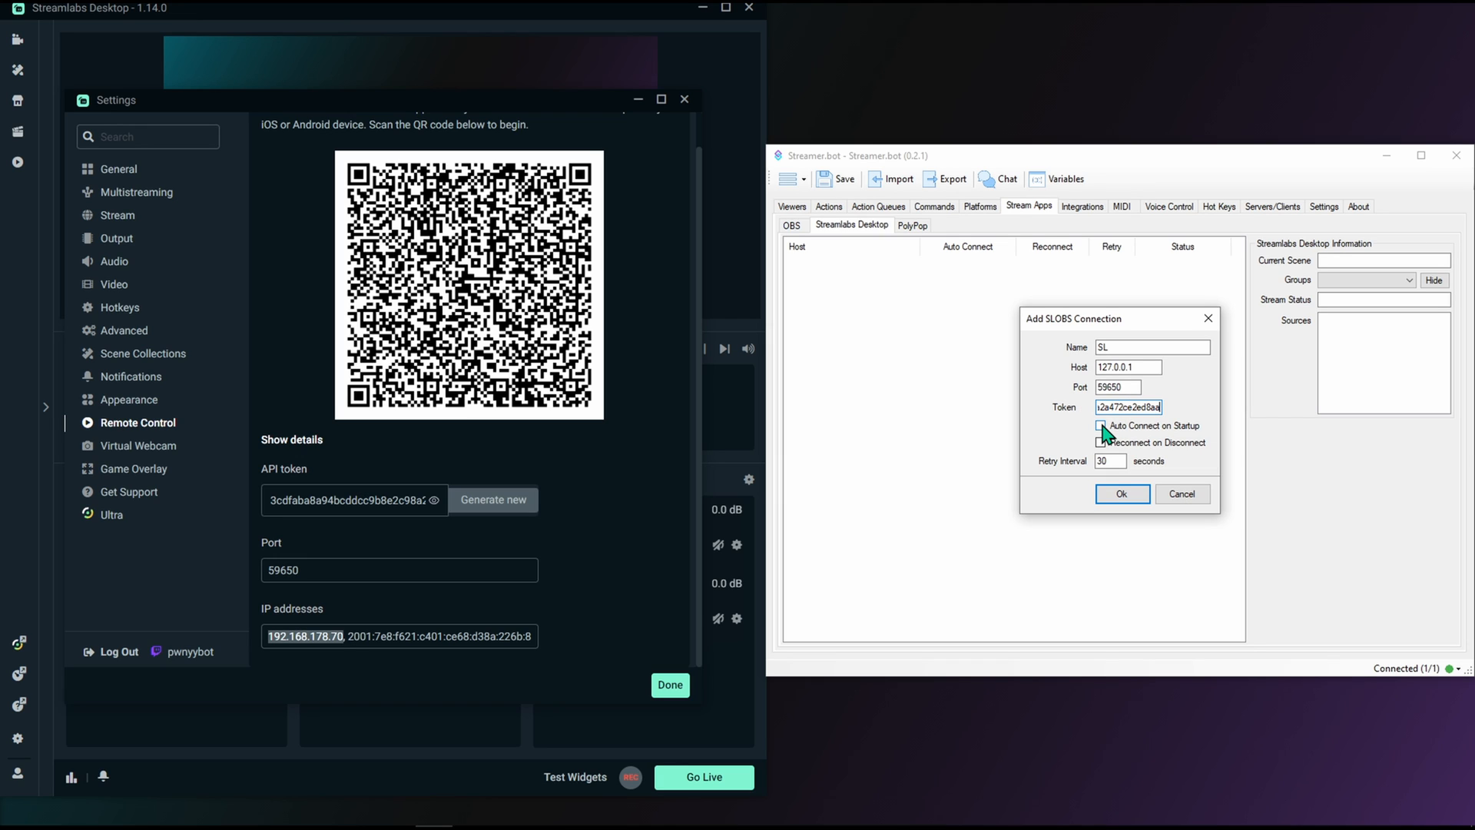
{"action": "left_click", "coordinate": [1101, 425]}
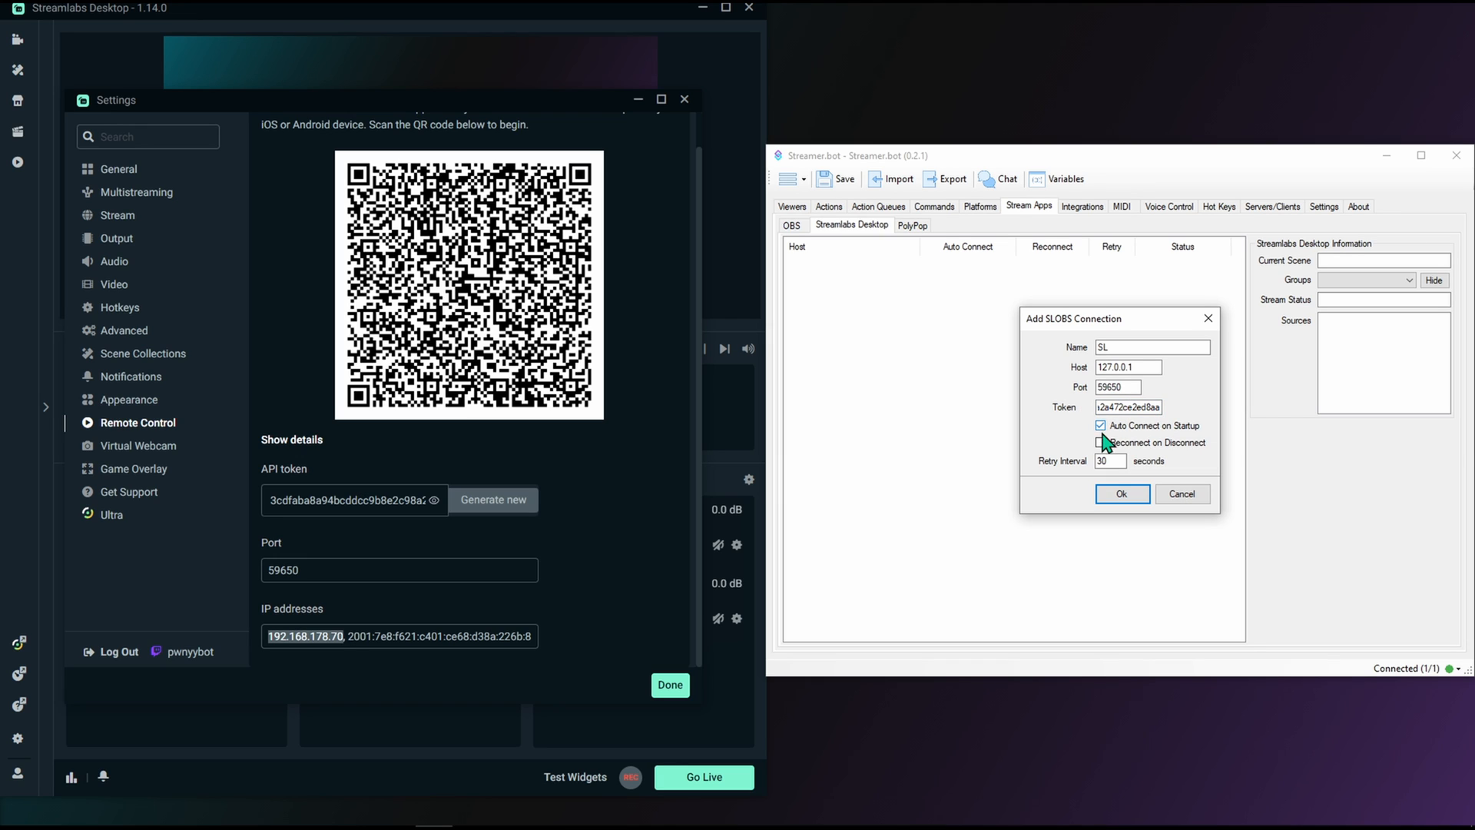
{"action": "left_click", "coordinate": [1099, 443]}
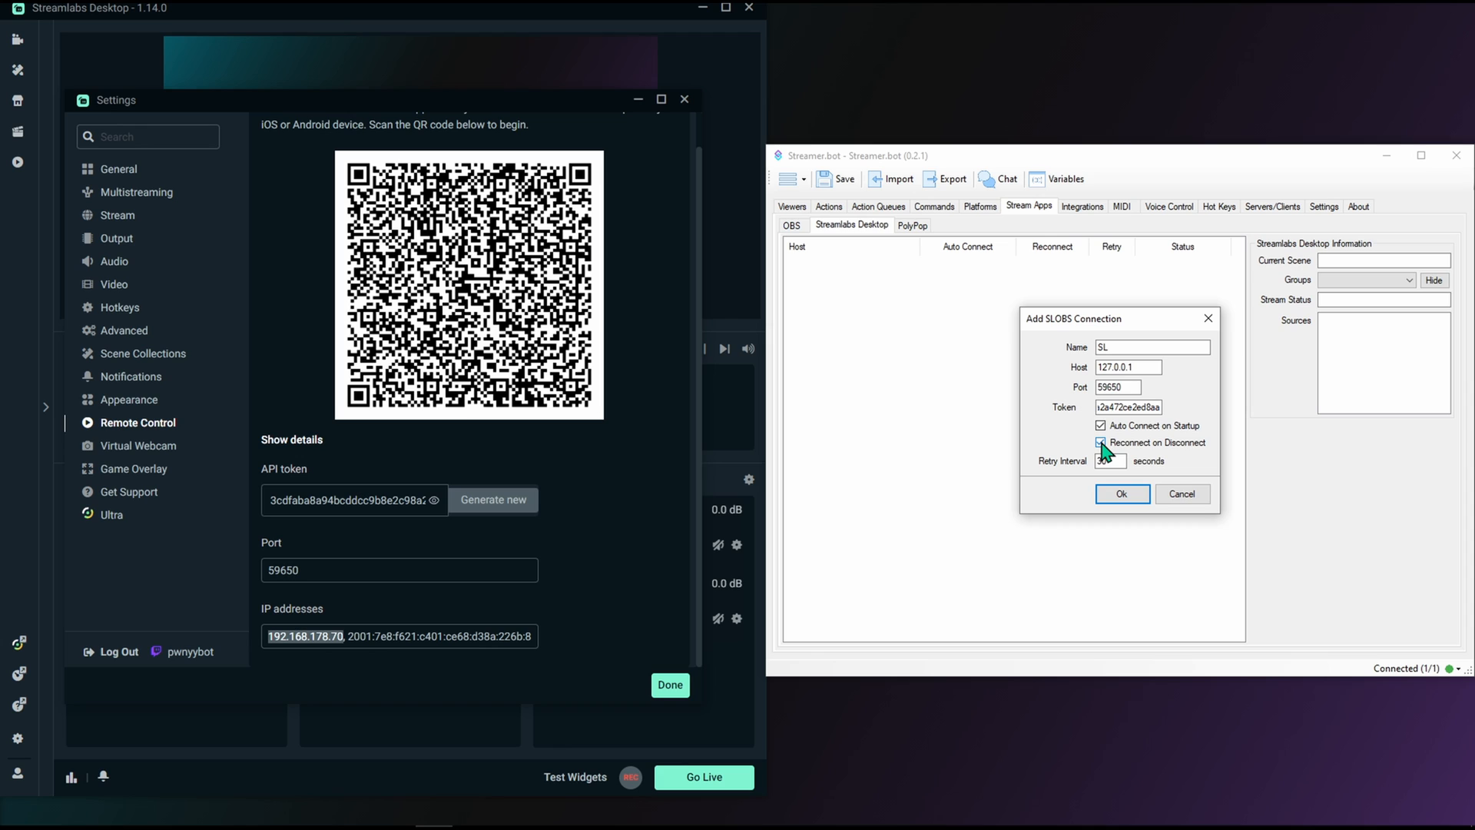
{"action": "left_click", "coordinate": [1114, 461]}
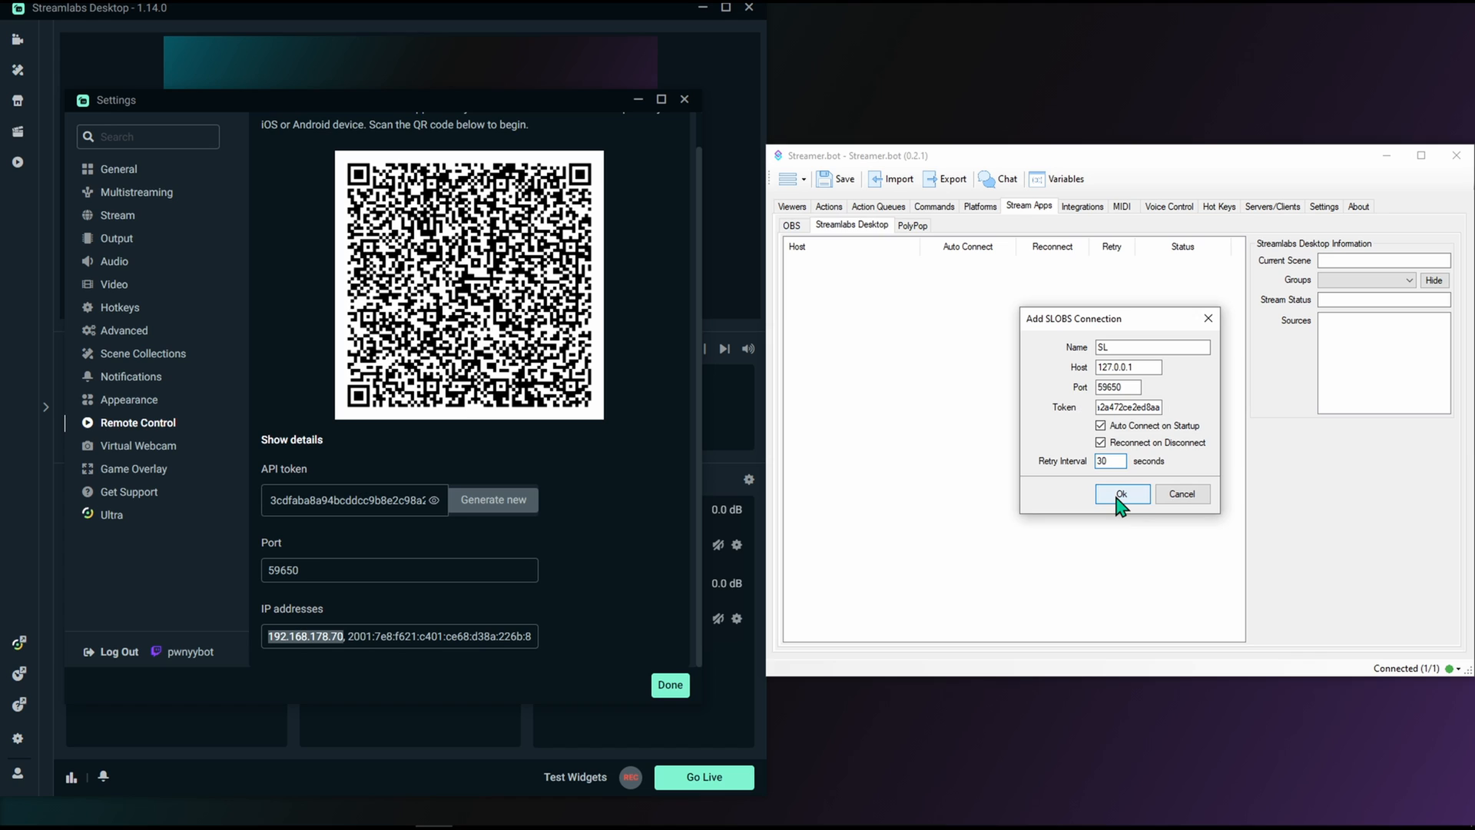
Save the SL connection and connect it to 127.0.0.1:59650.
{"action": "left_click", "coordinate": [1121, 493]}
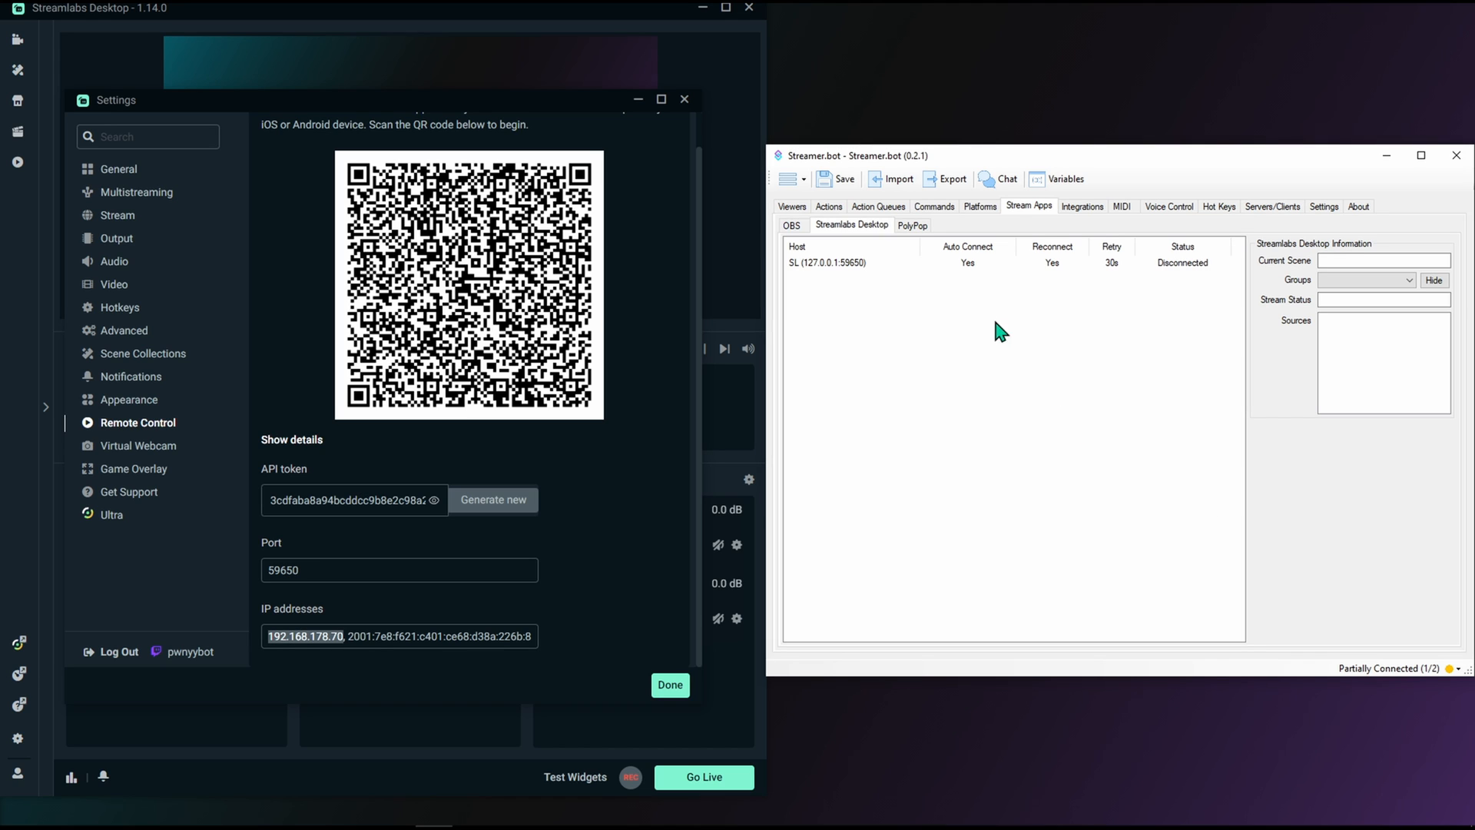
{"action": "right_click", "coordinate": [846, 263]}
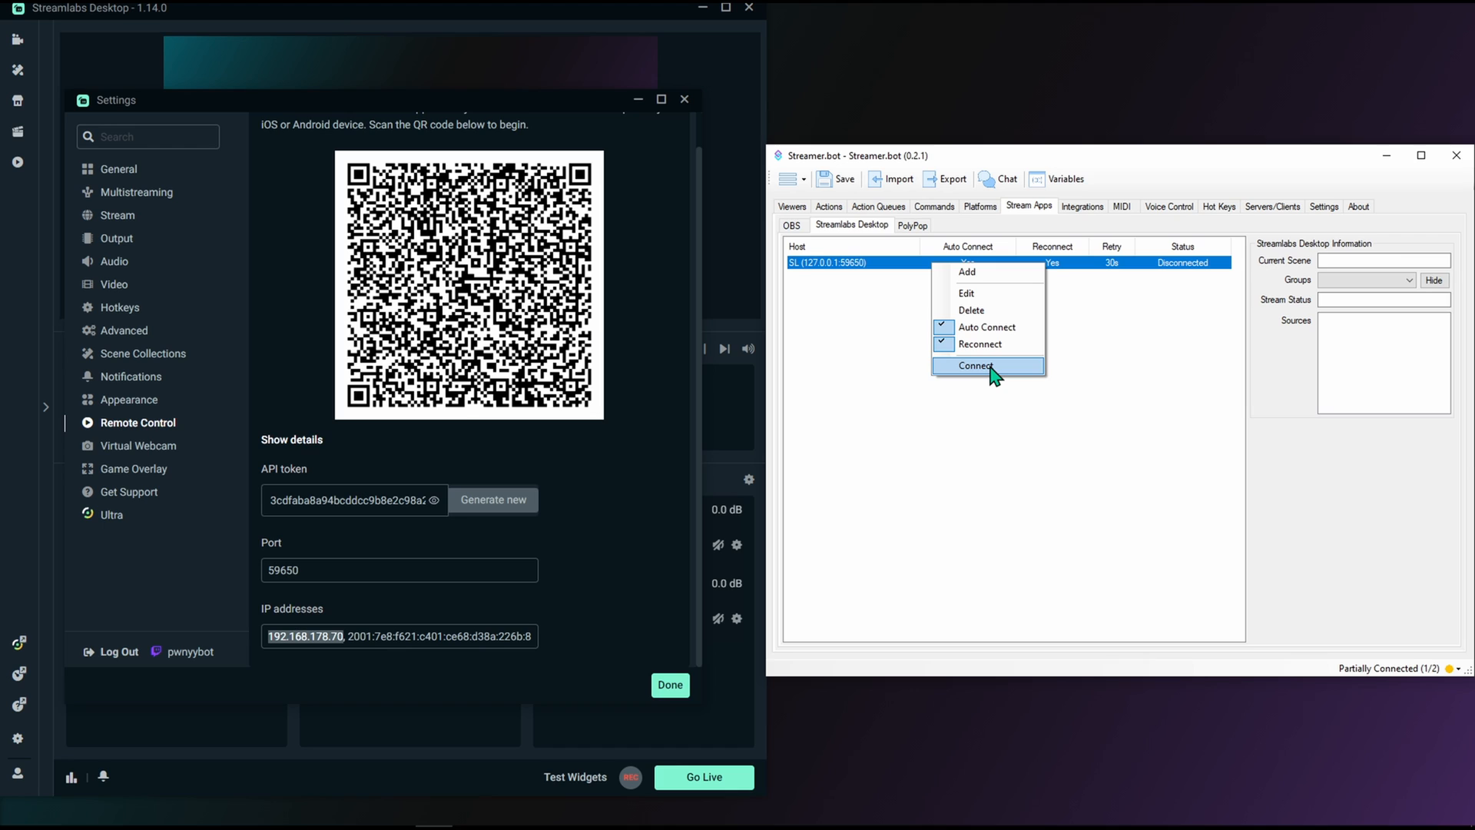
{"action": "left_click", "coordinate": [975, 365]}
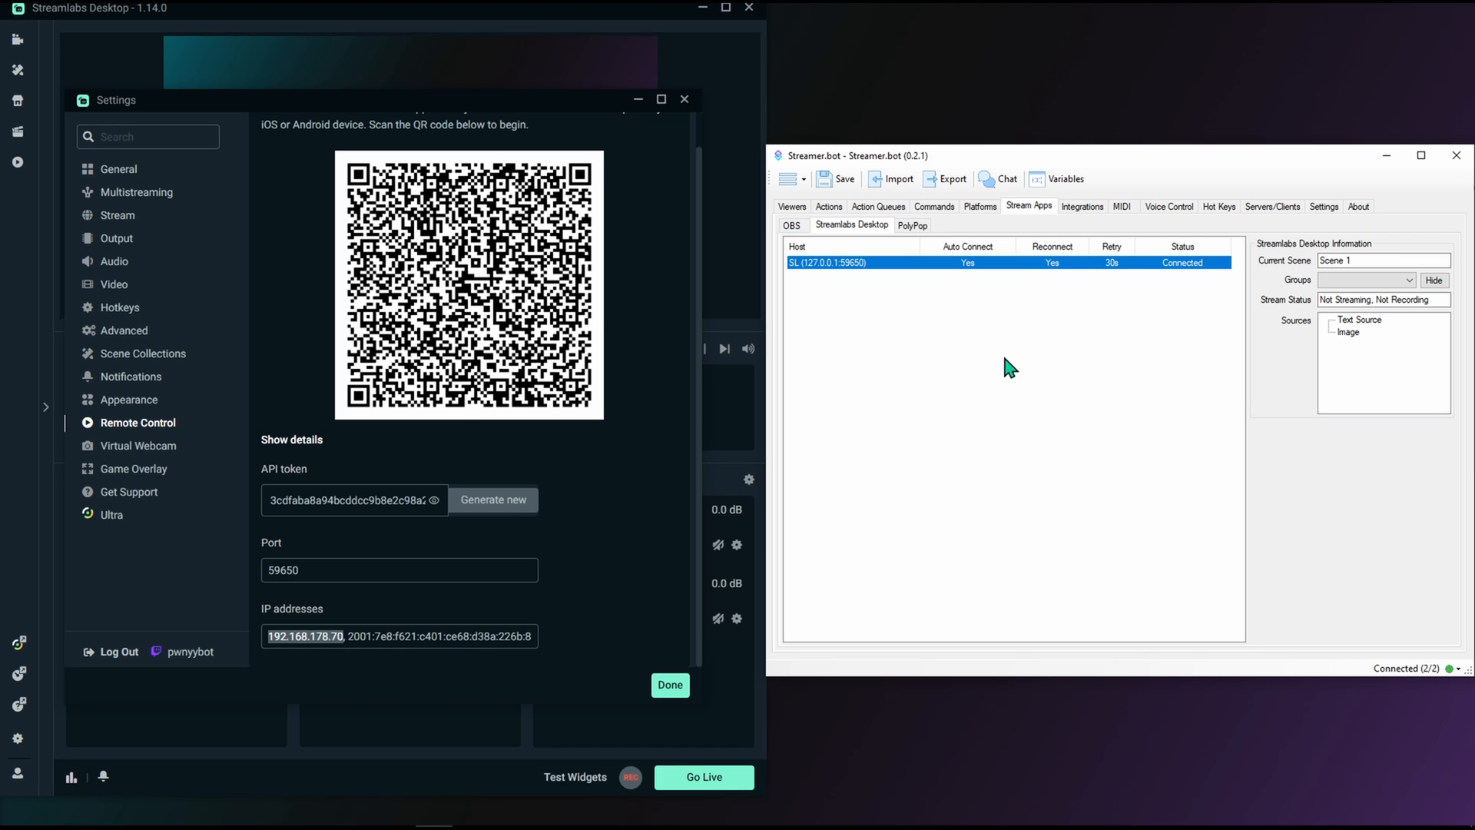
{"action": "mouse_move", "coordinate": [1206, 281]}
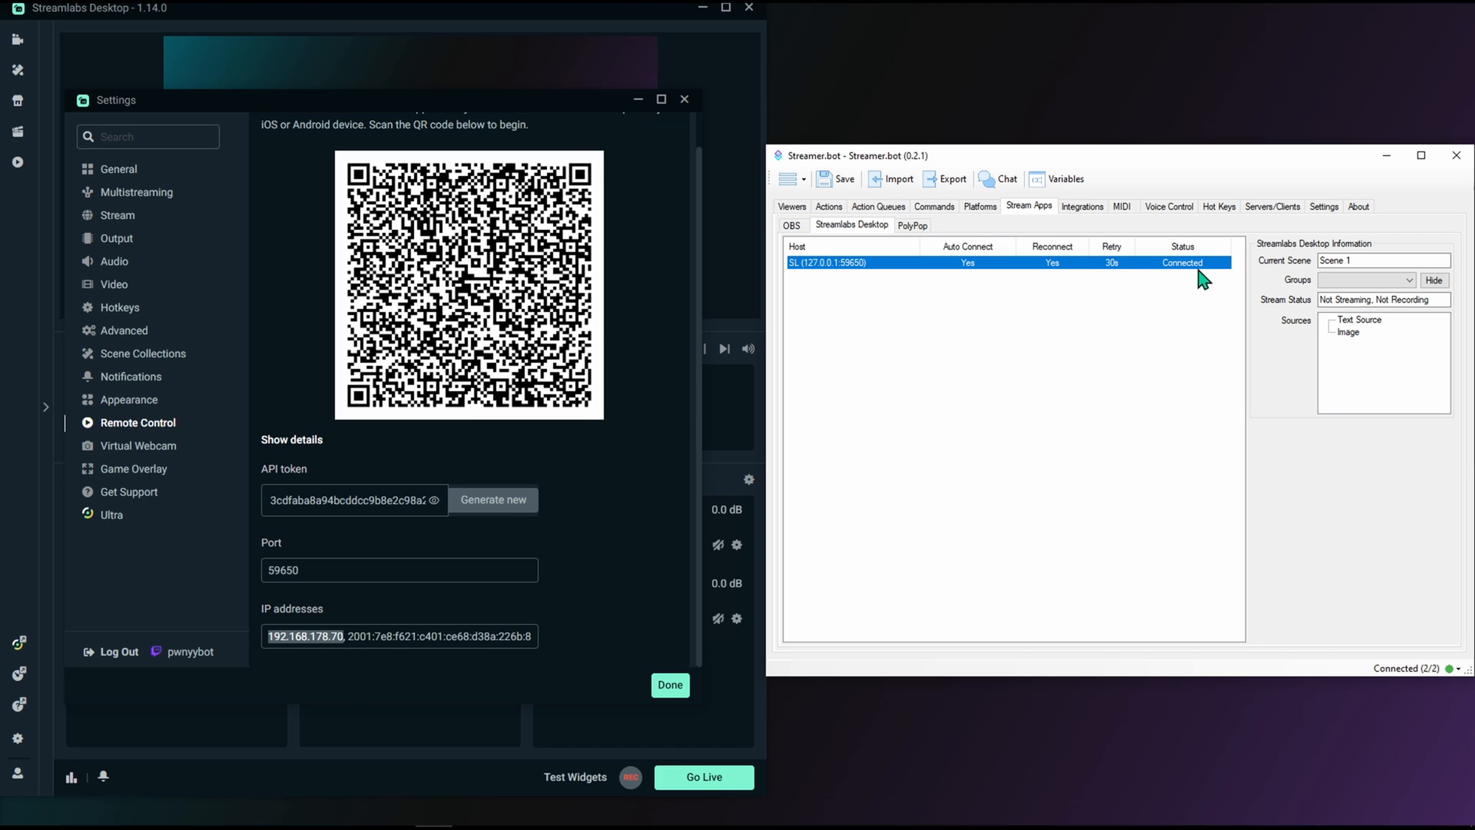
{"action": "mouse_move", "coordinate": [1214, 282]}
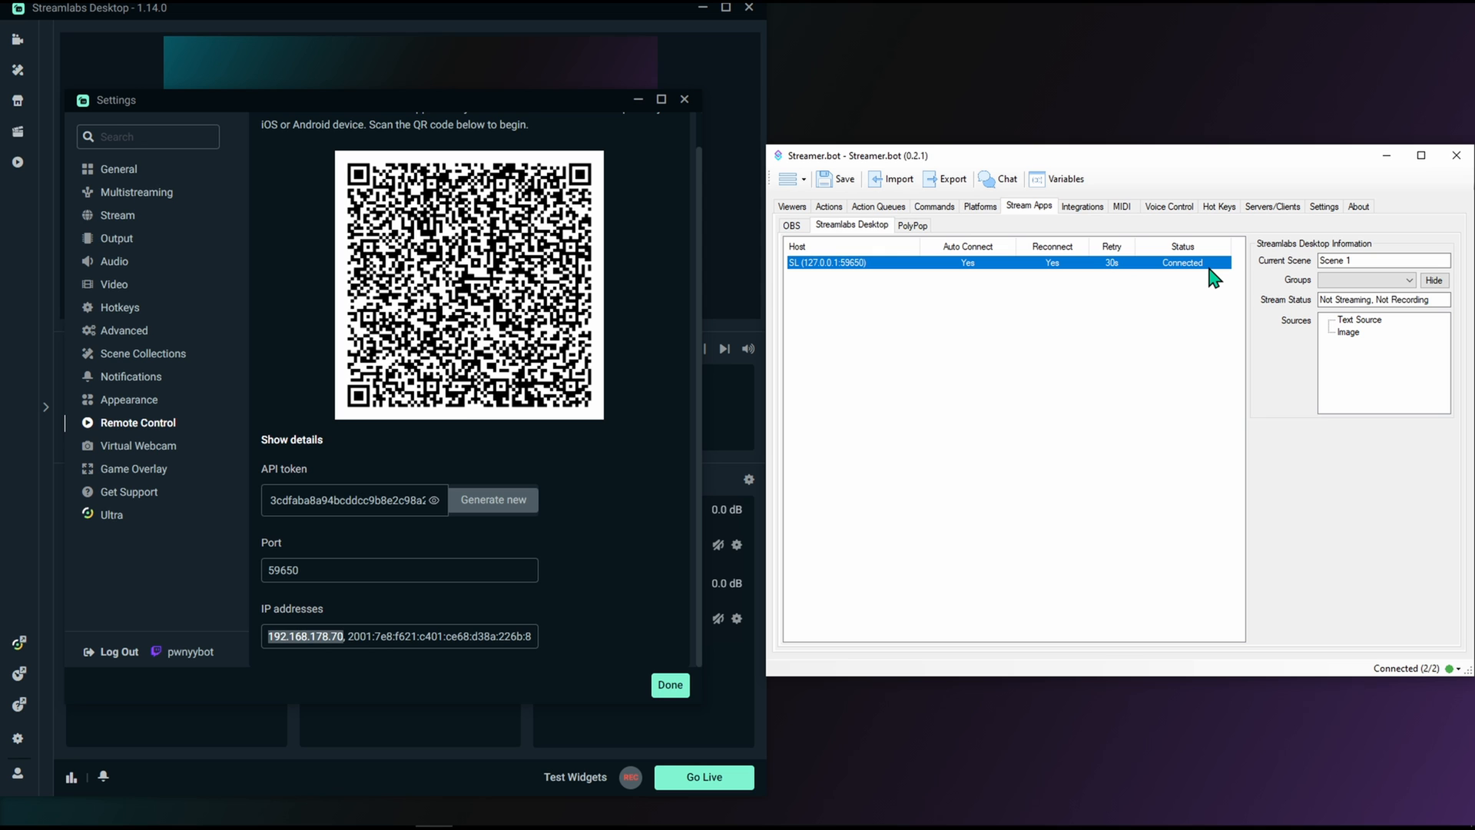